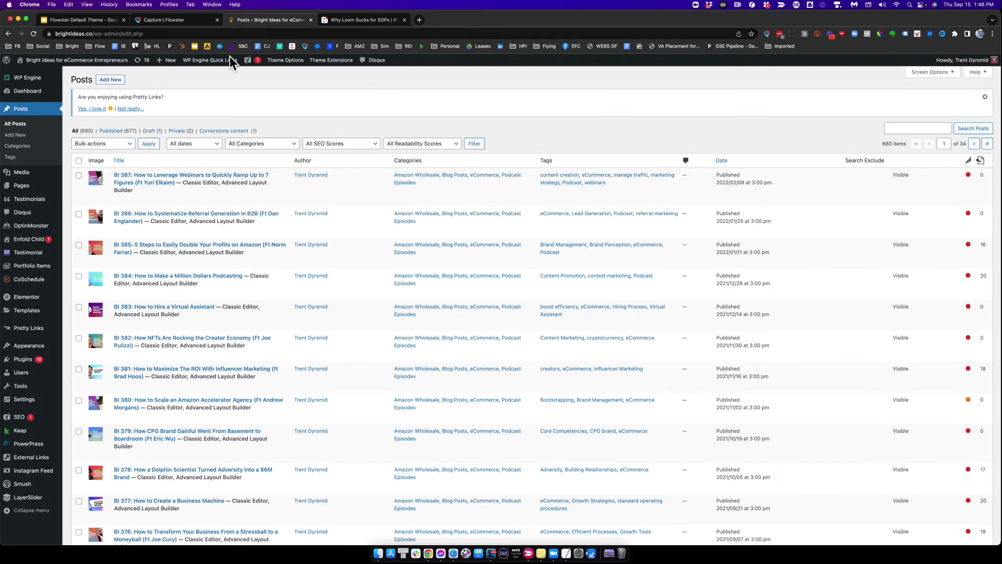
mouse_move(294, 87)
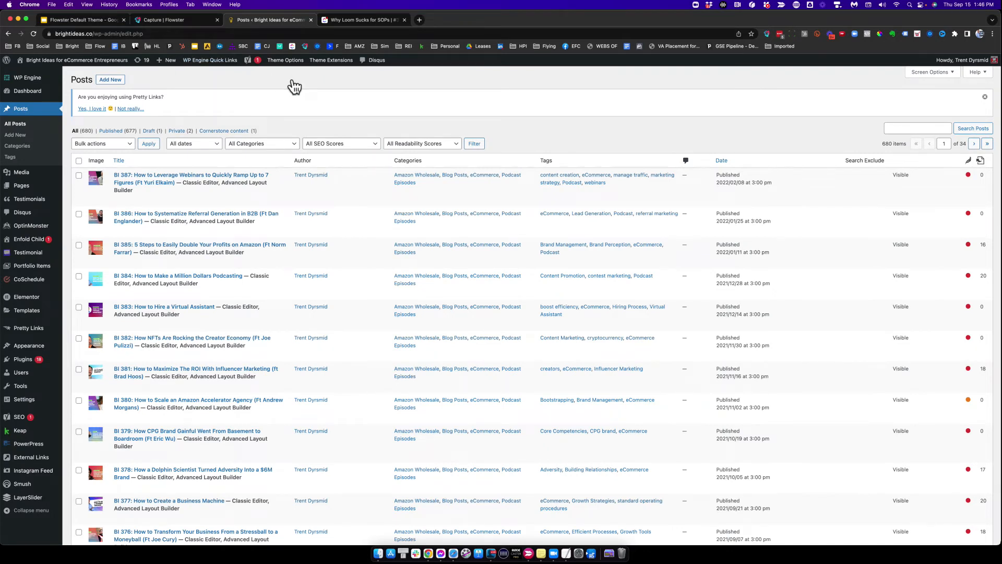
mouse_move(602, 112)
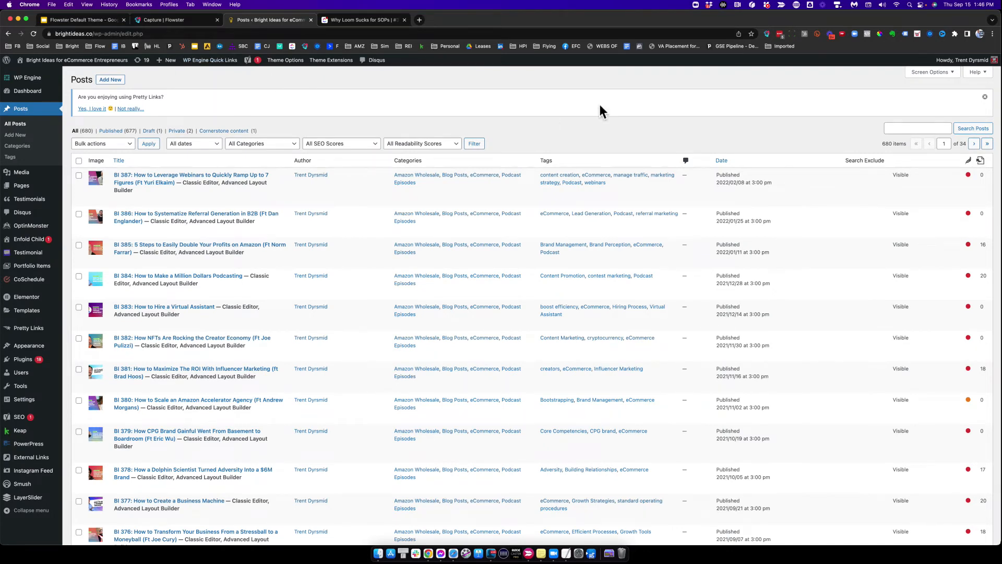
mouse_move(771, 39)
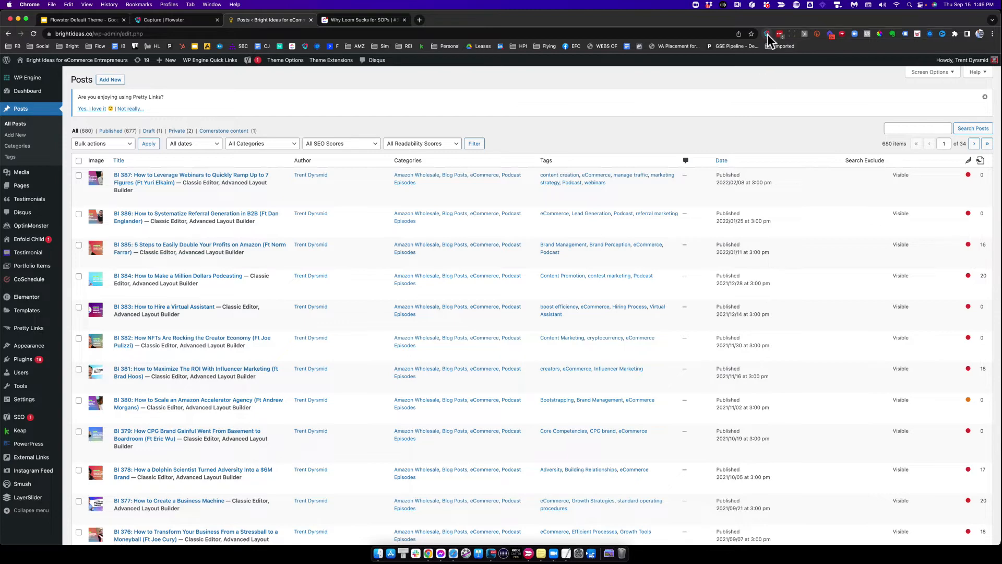
Step: Start a Flowster Capture recording on the Posts screen and begin a new blog post
left_click(766, 33)
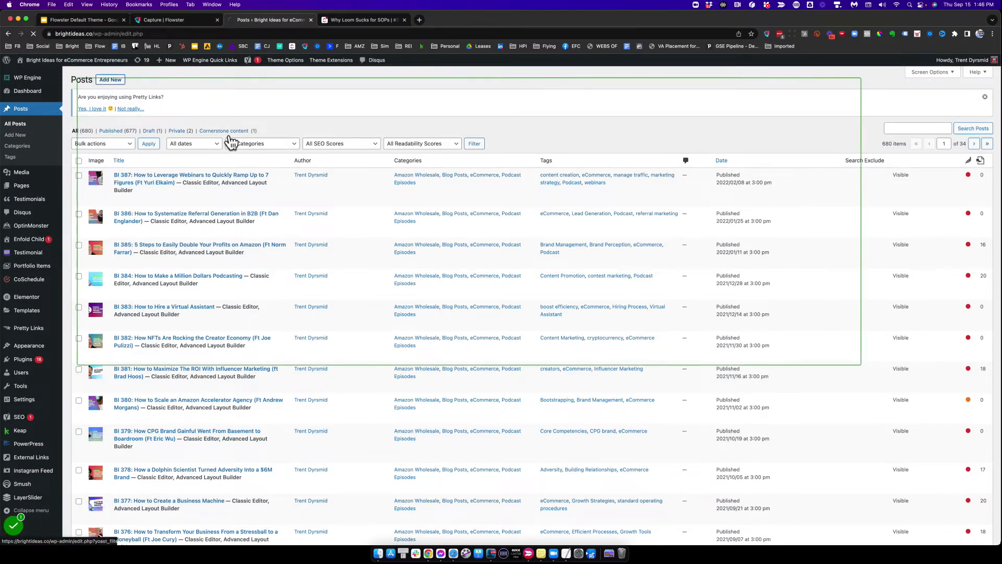
left_click(123, 80)
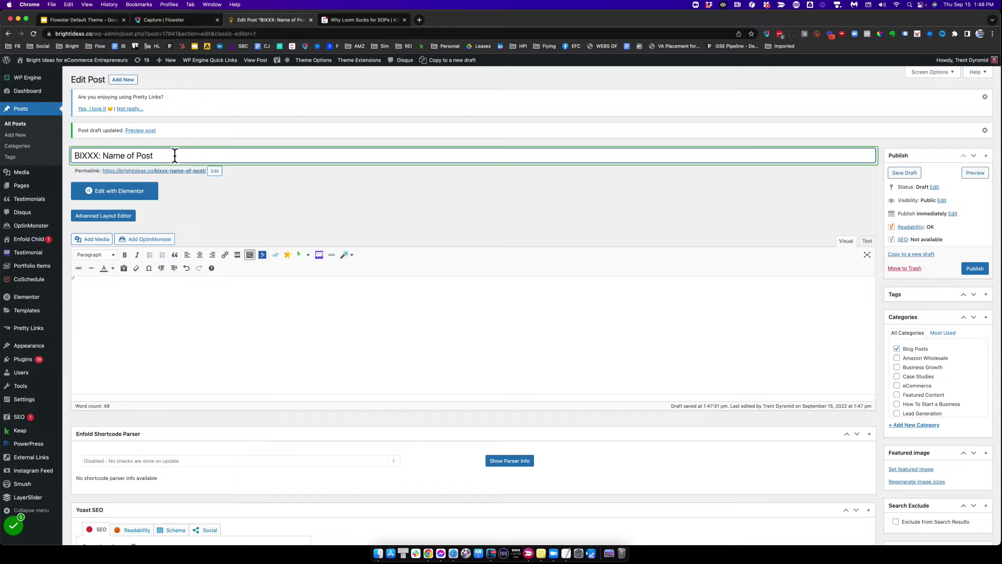
mouse_move(856, 327)
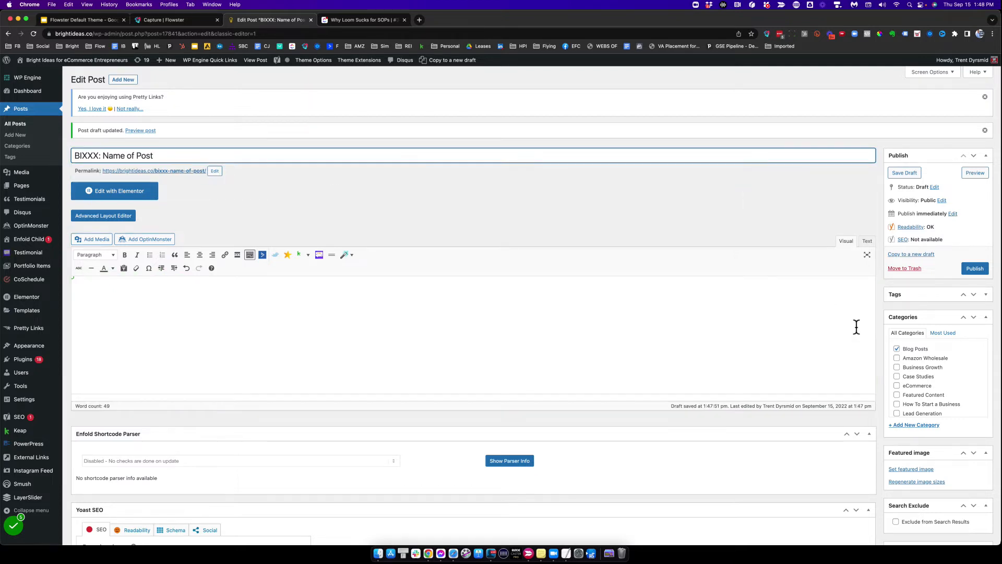
Step: Adjust the draft's categories, toggling Blog Posts, Business Growth and Featured Content
left_click(897, 349)
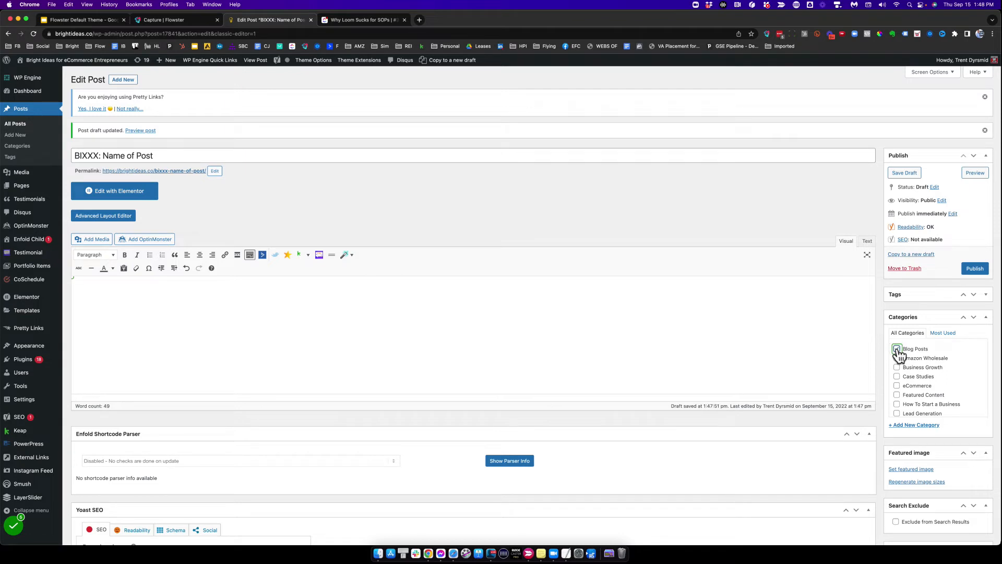
left_click(897, 348)
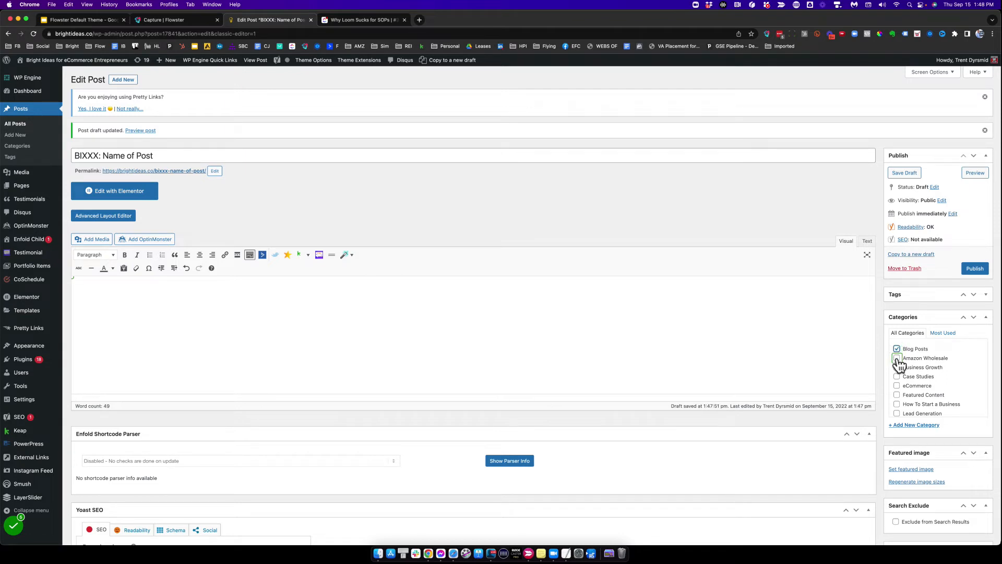
left_click(897, 367)
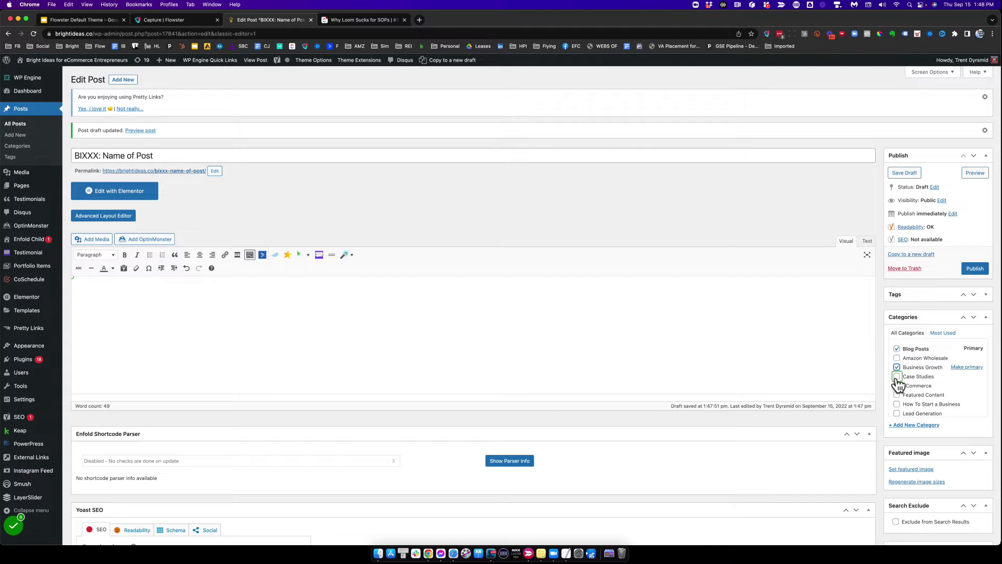
left_click(897, 377)
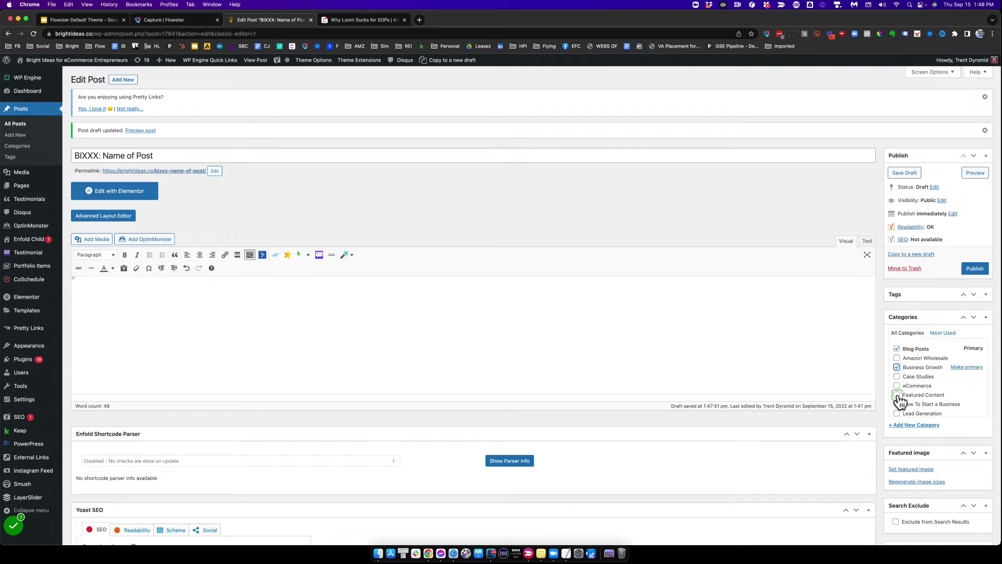
left_click(897, 395)
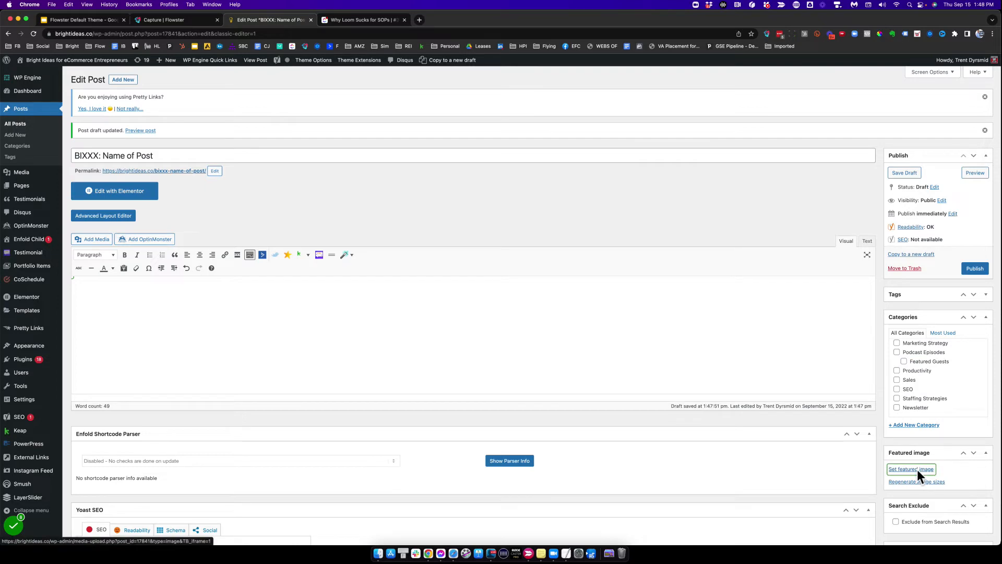
Step: Set the lead-magnets image as the post's featured image
left_click(911, 469)
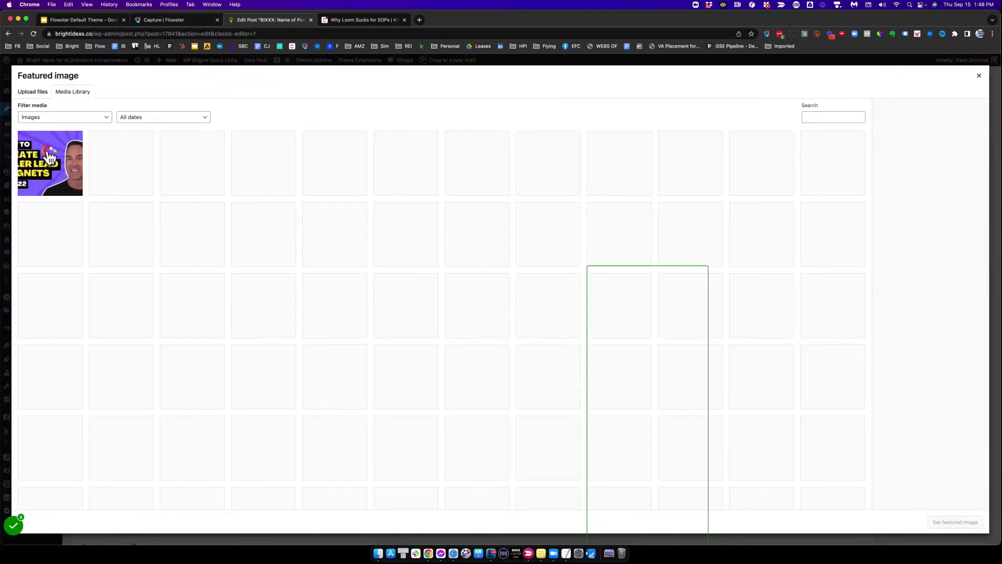
left_click(50, 163)
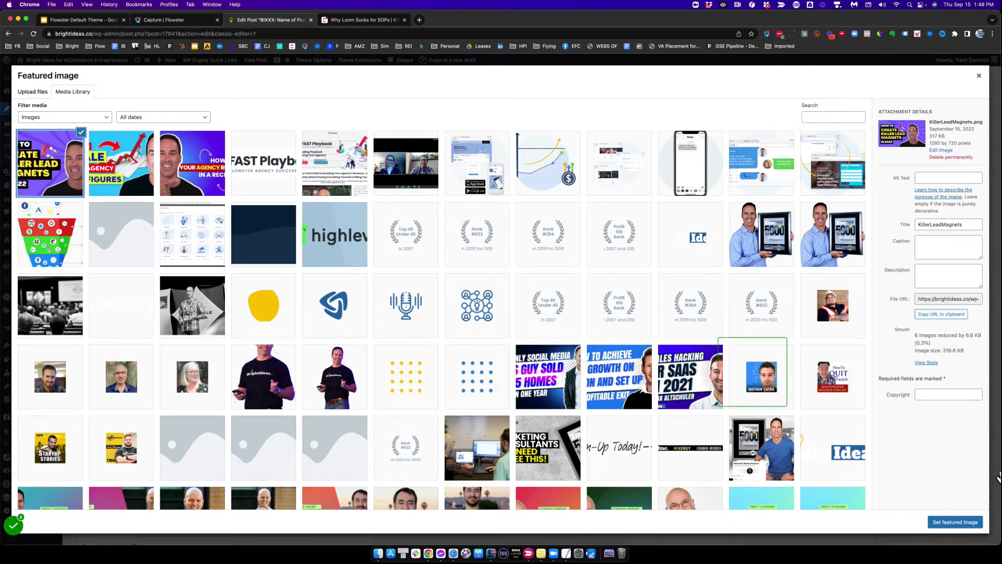
left_click(954, 522)
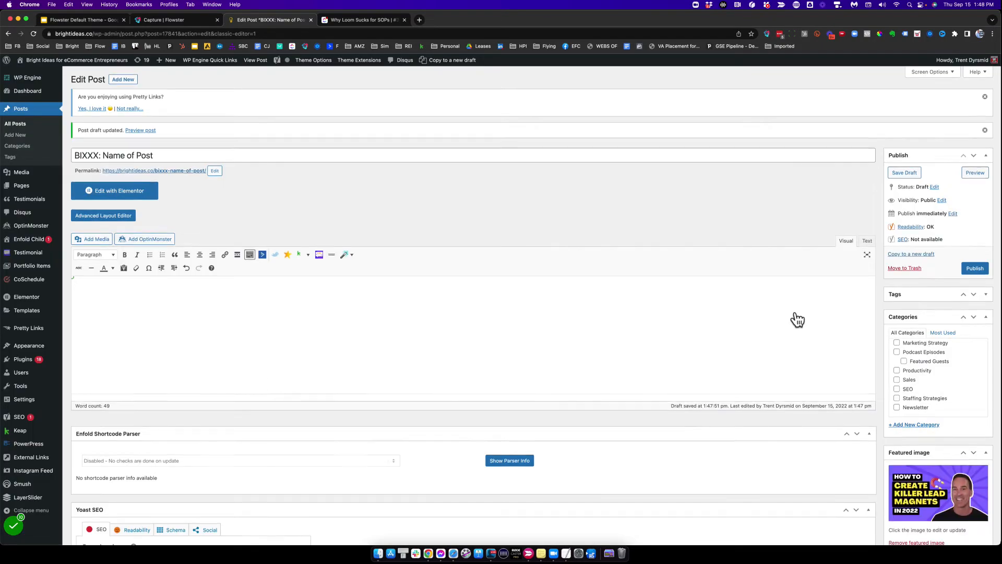
Step: Toggle Allow comments on the draft post and finish the step capture recording
scroll("down", 3)
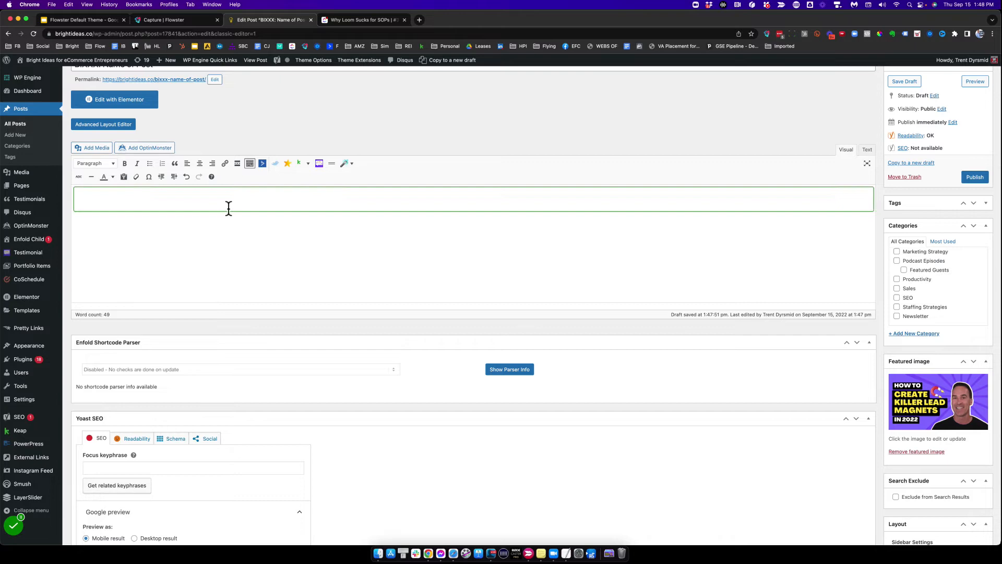
mouse_move(346, 249)
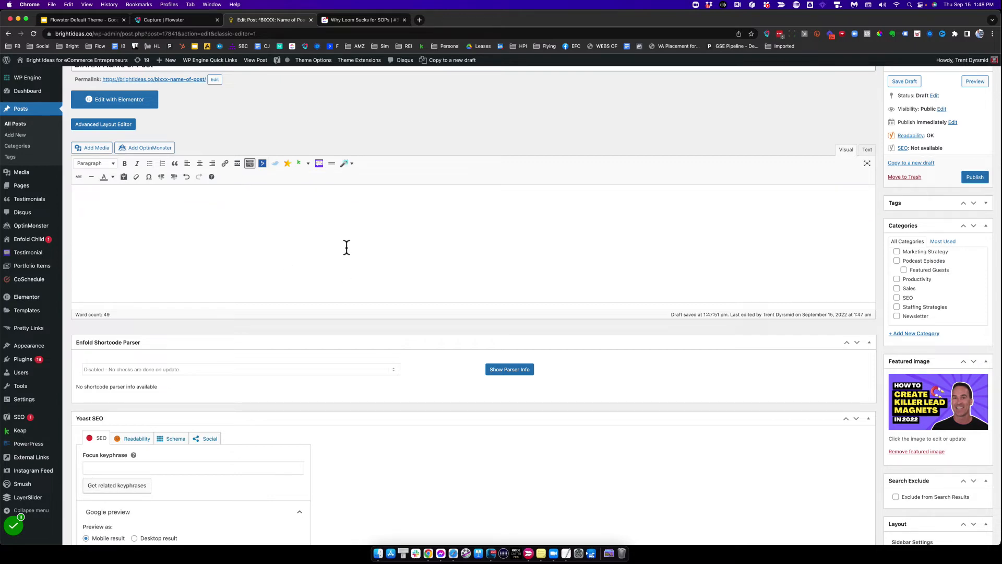
scroll("down", 3)
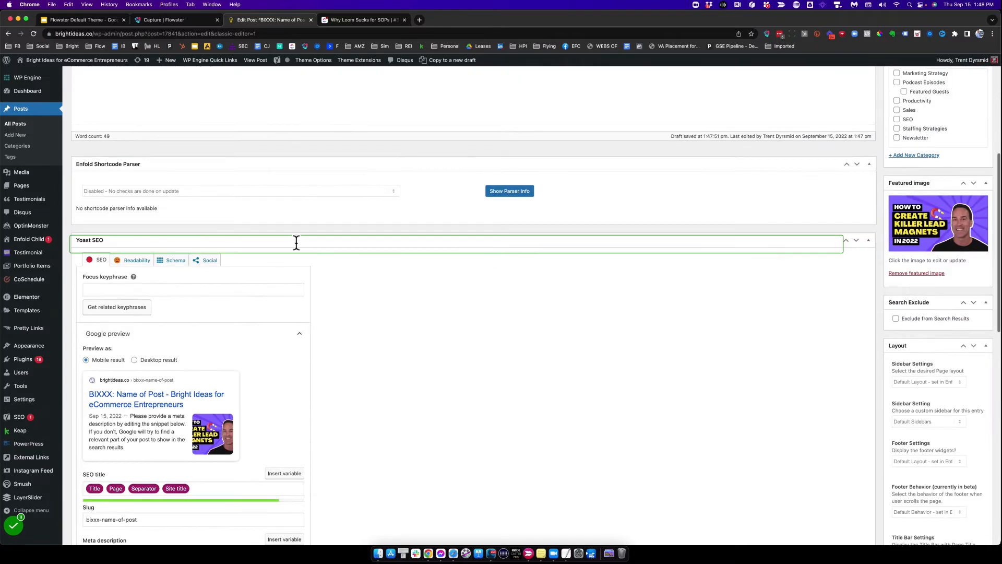
scroll("down", 3)
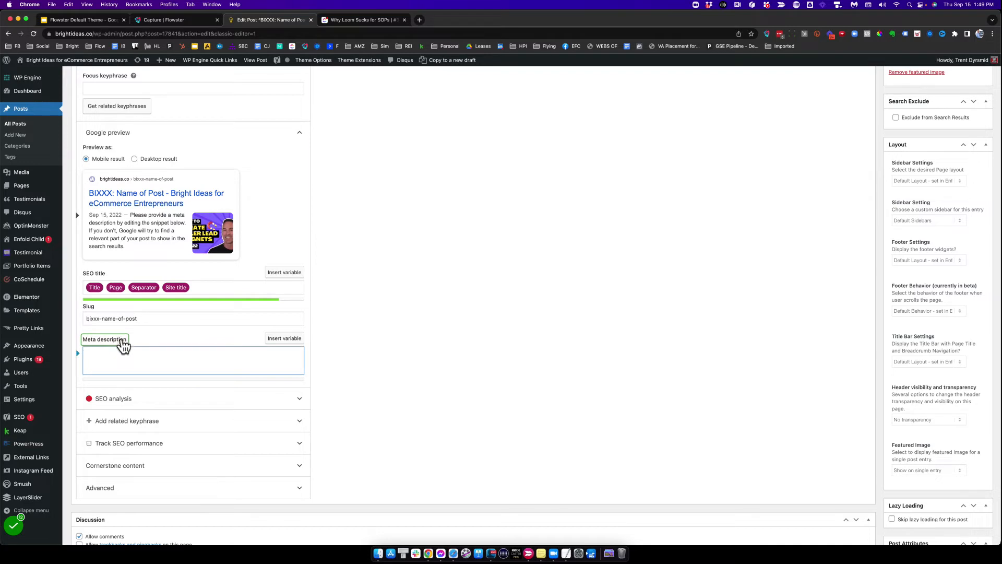
scroll("down", 3)
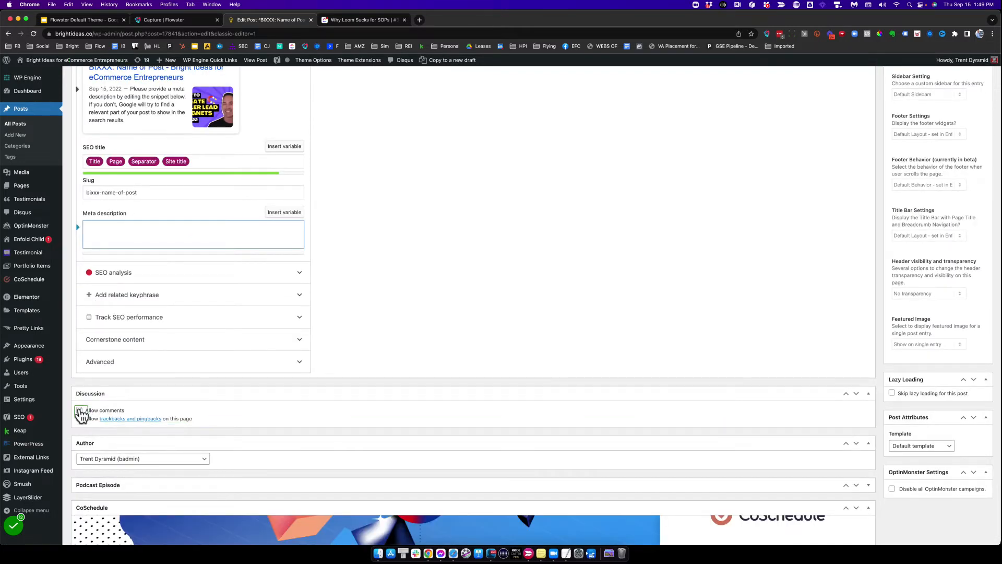
left_click(79, 410)
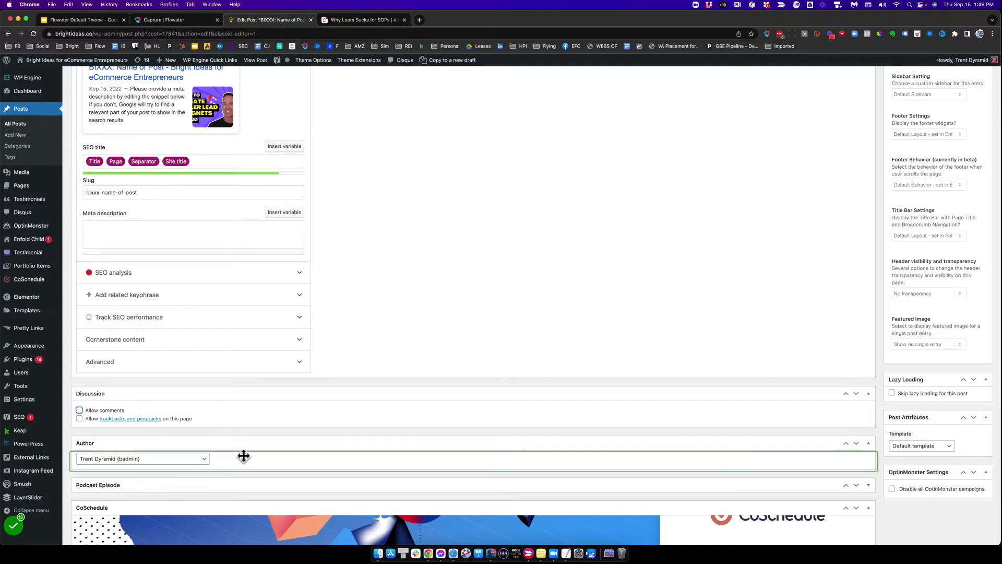
mouse_move(246, 461)
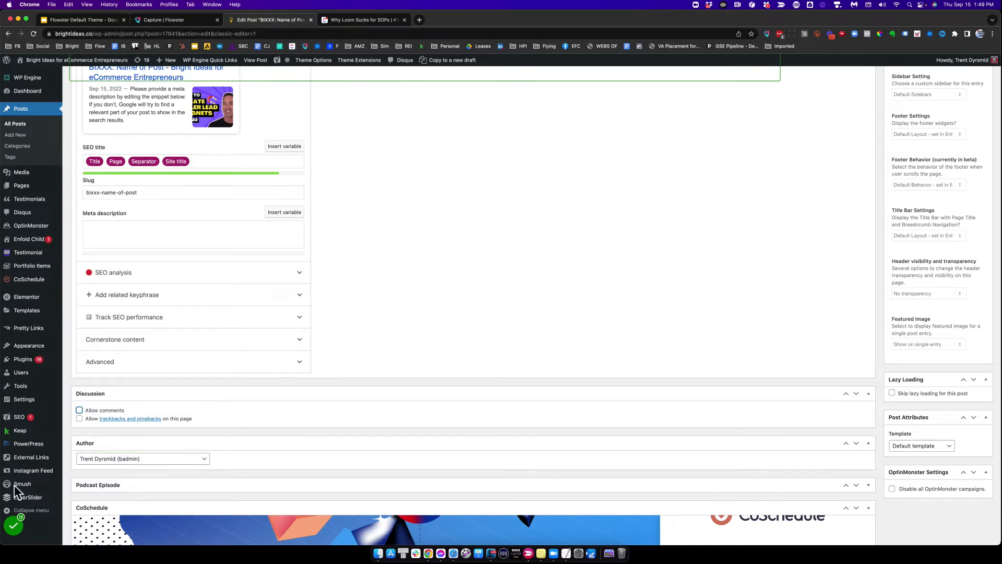
left_click(12, 525)
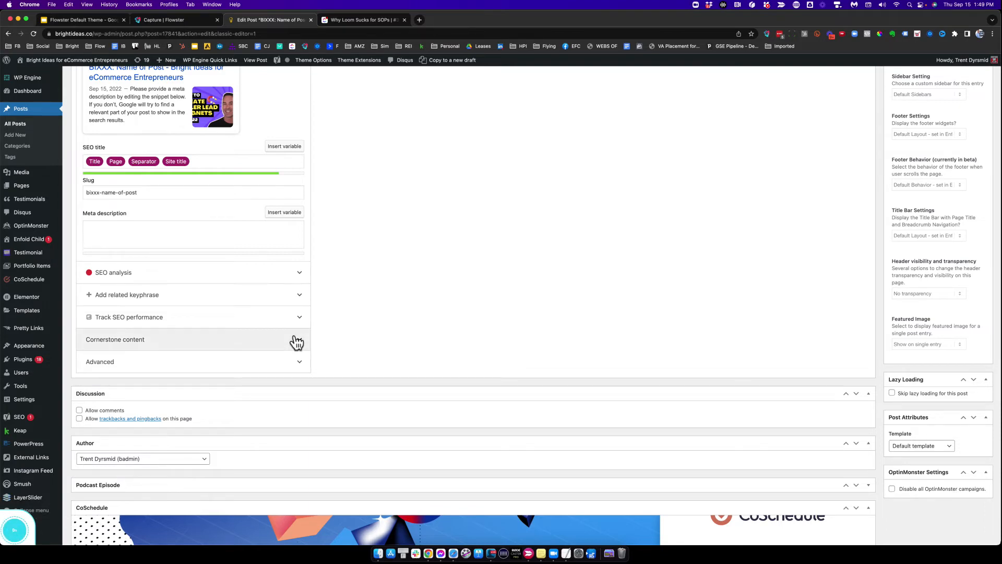
left_click(457, 20)
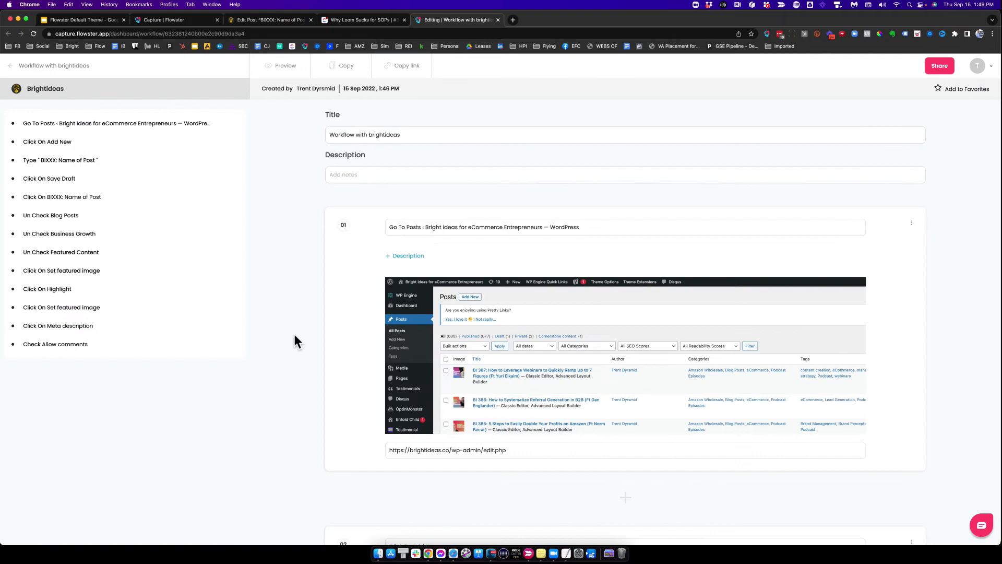
left_click(285, 65)
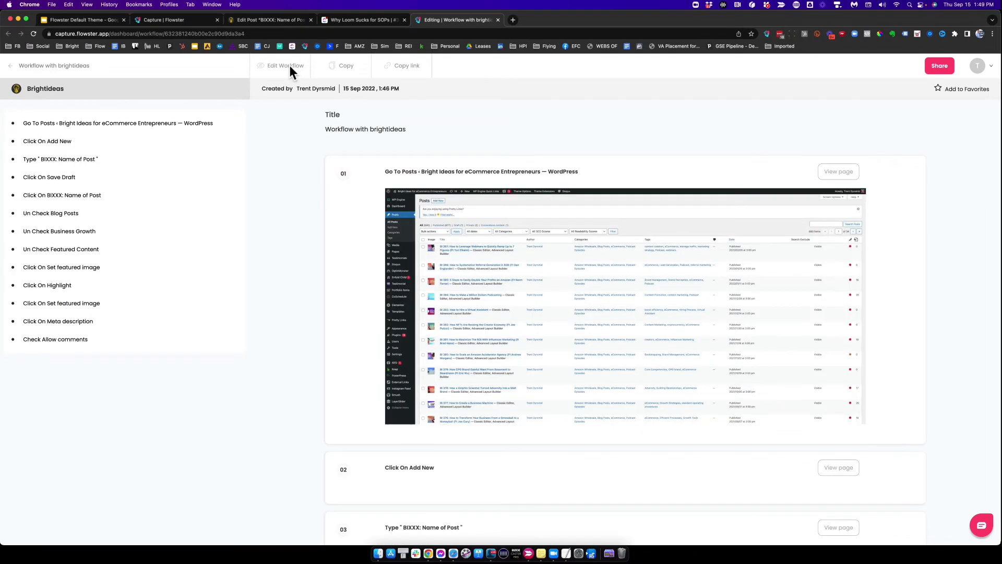
scroll("down", 3)
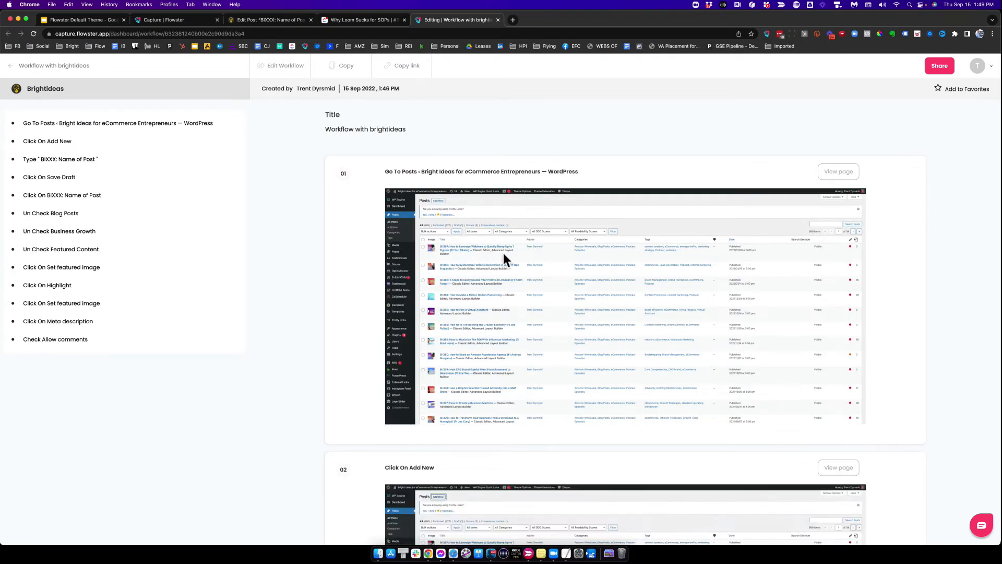
scroll("down", 3)
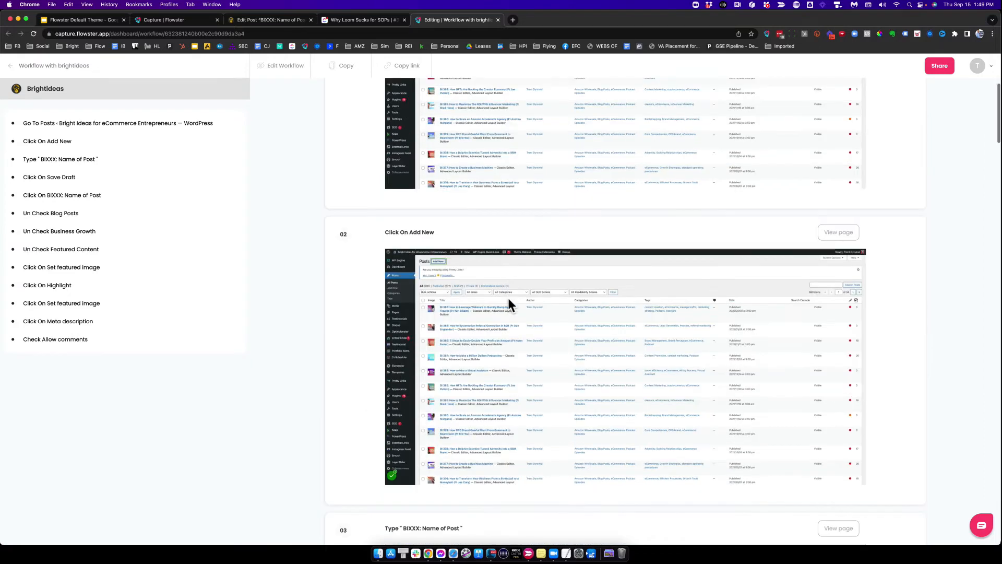
mouse_move(453, 281)
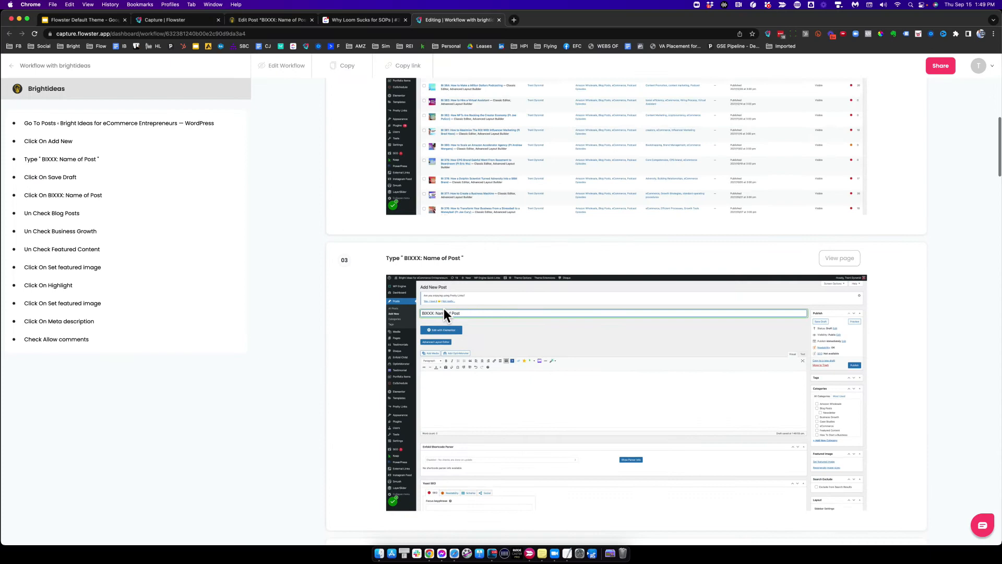
scroll("down", 3)
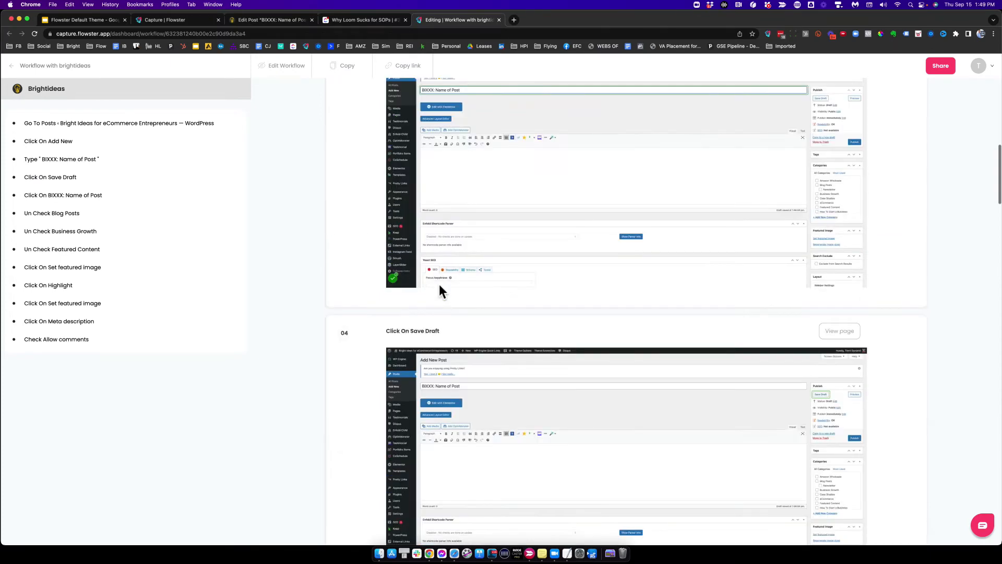
scroll("down", 3)
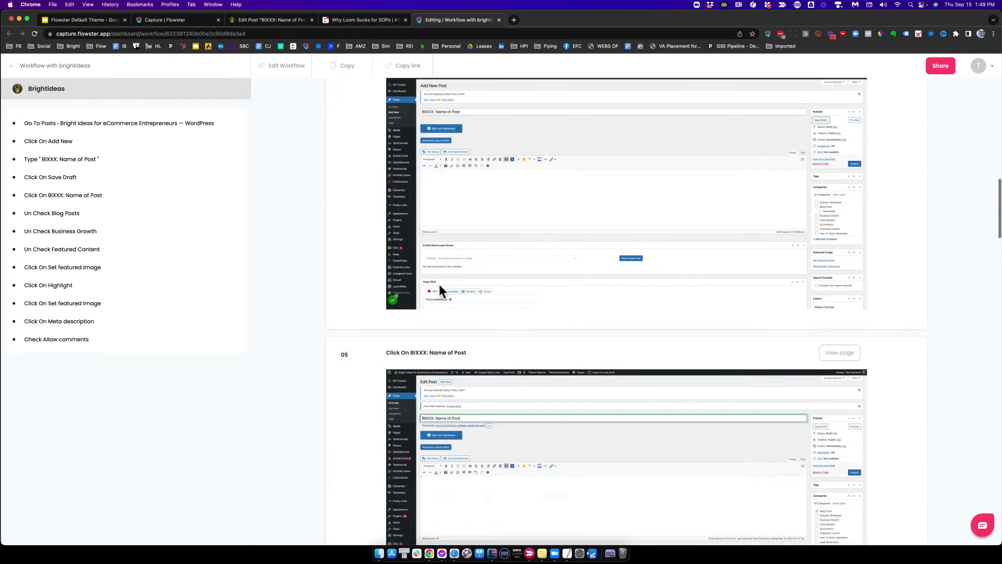
scroll("down", 3)
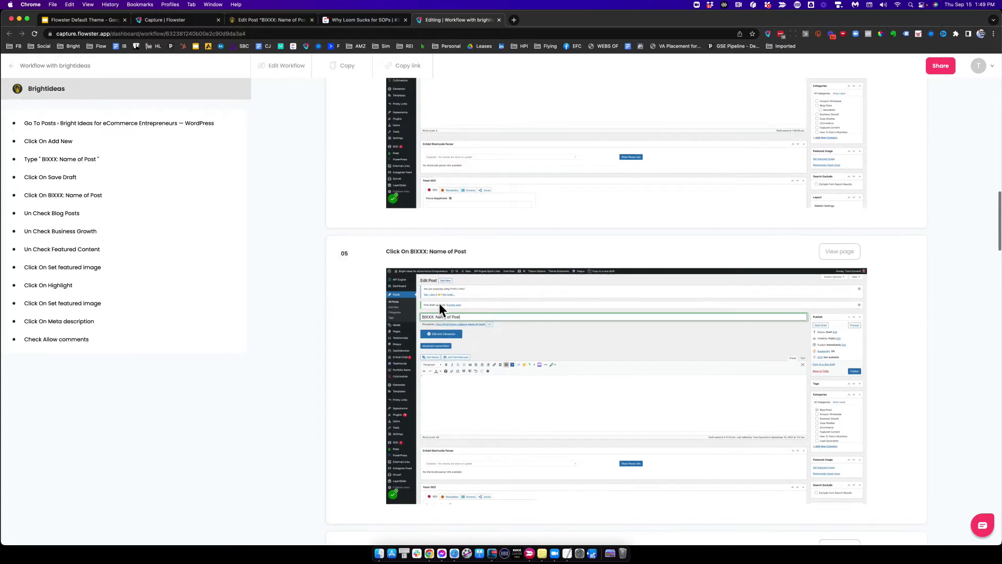
scroll("down", 3)
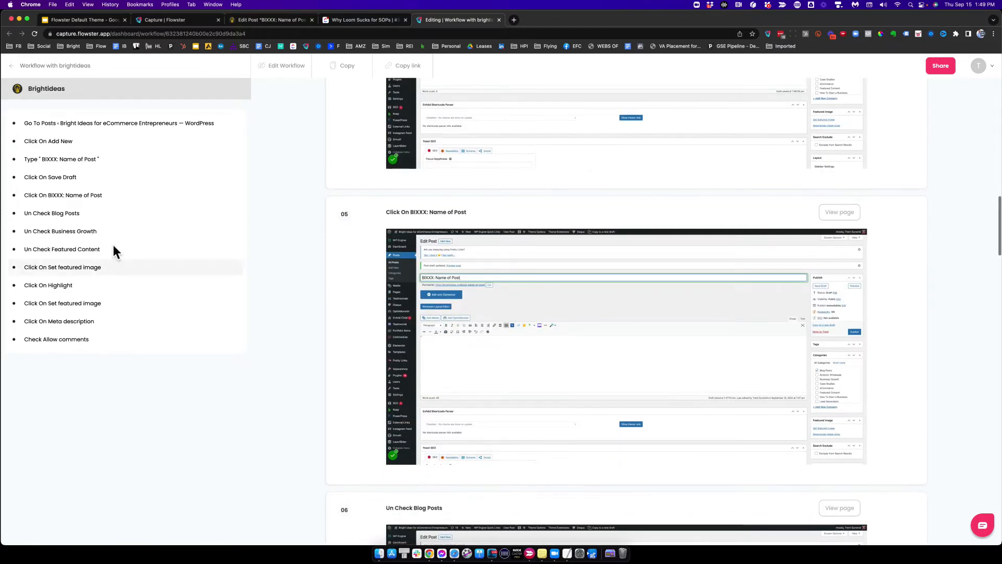
mouse_move(508, 310)
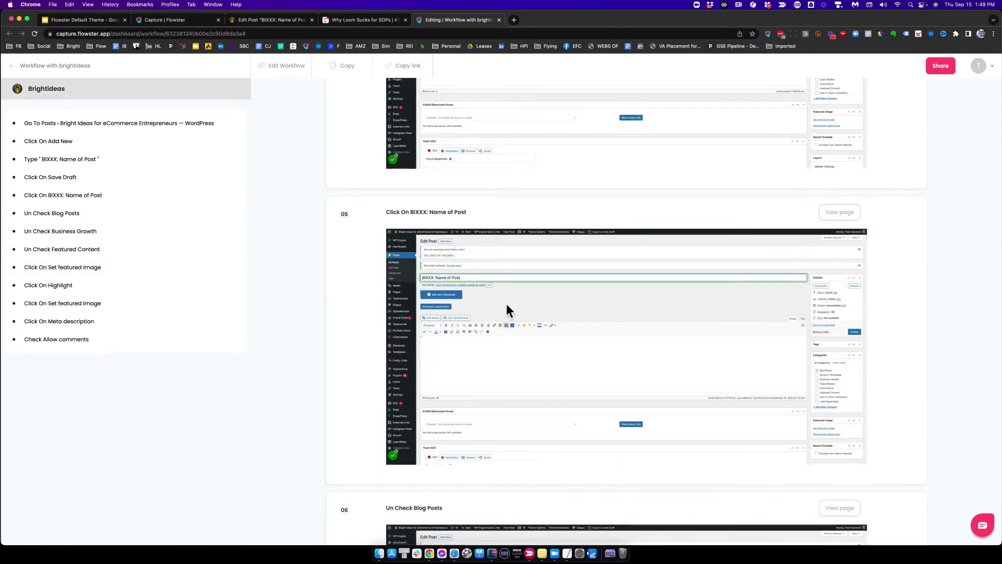
scroll("down", 3)
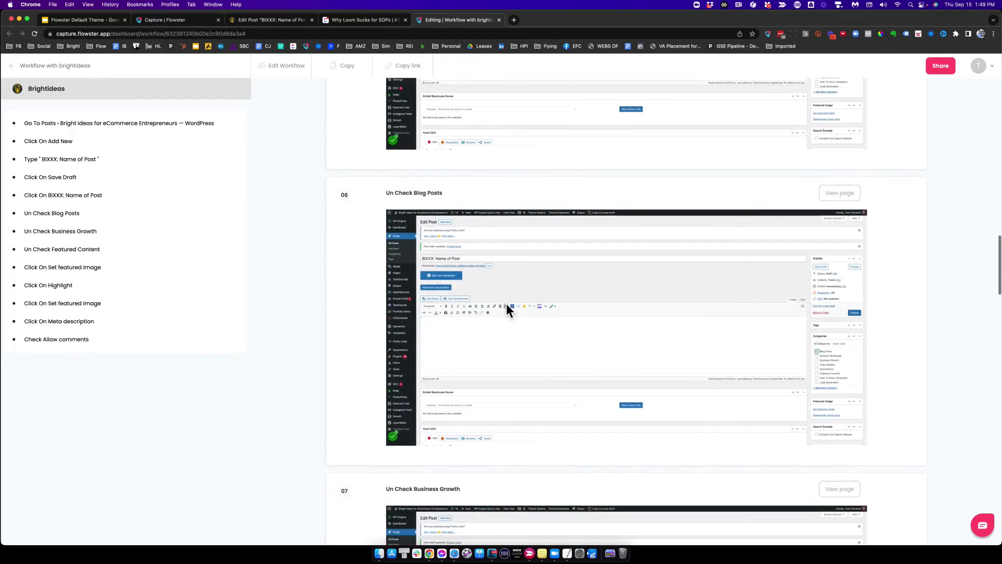
mouse_move(732, 301)
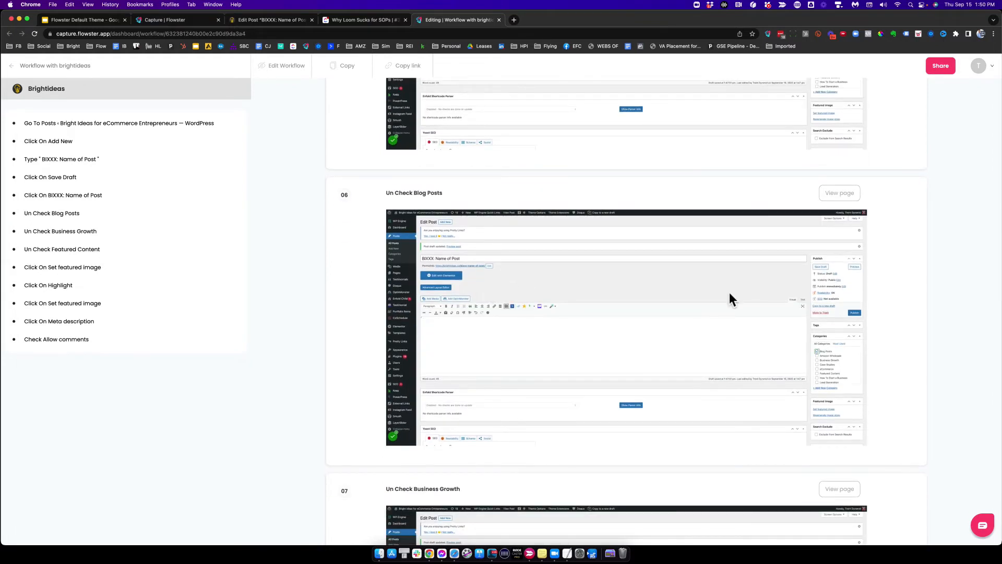
mouse_move(703, 307)
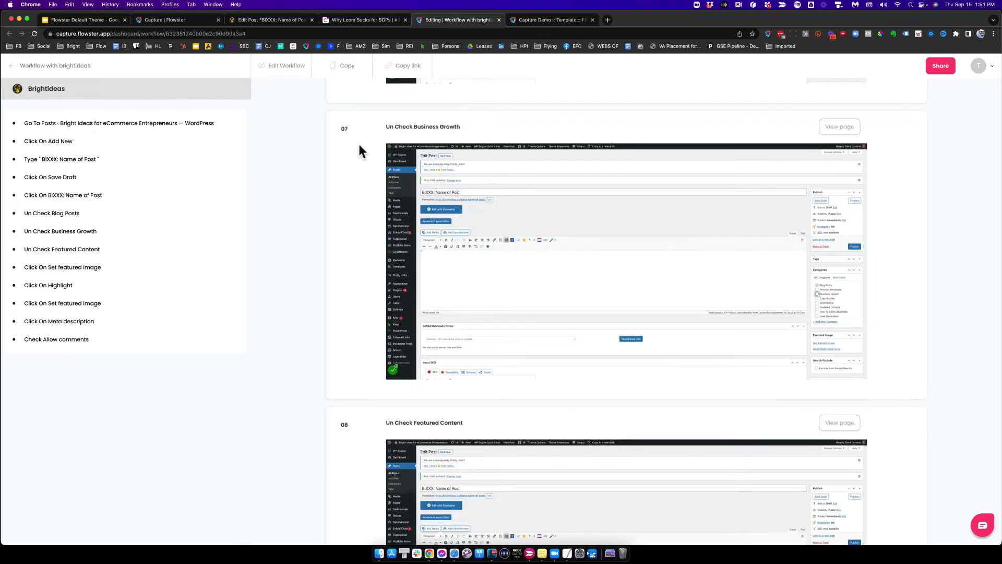
mouse_move(394, 136)
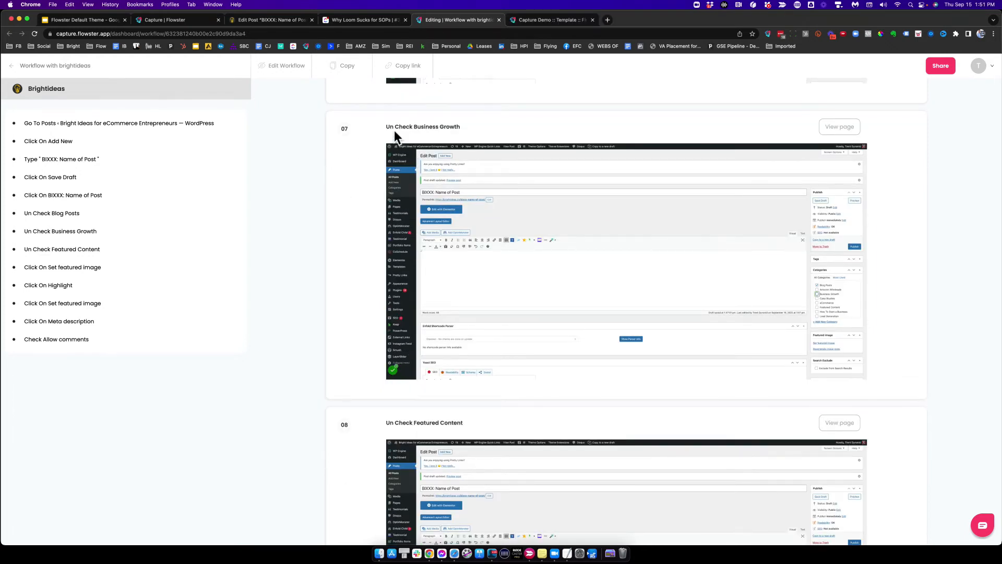
scroll("down", 3)
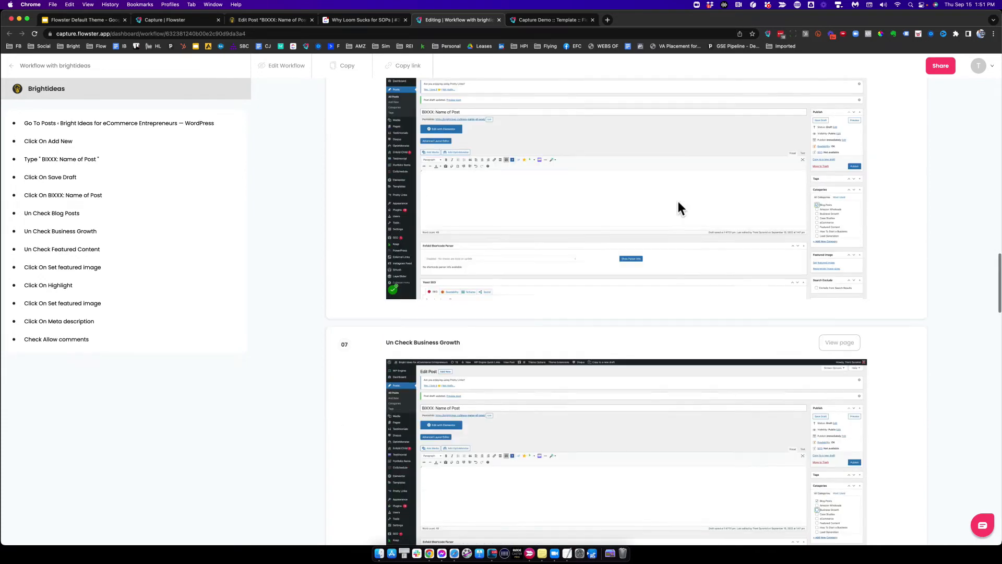
scroll("down", 3)
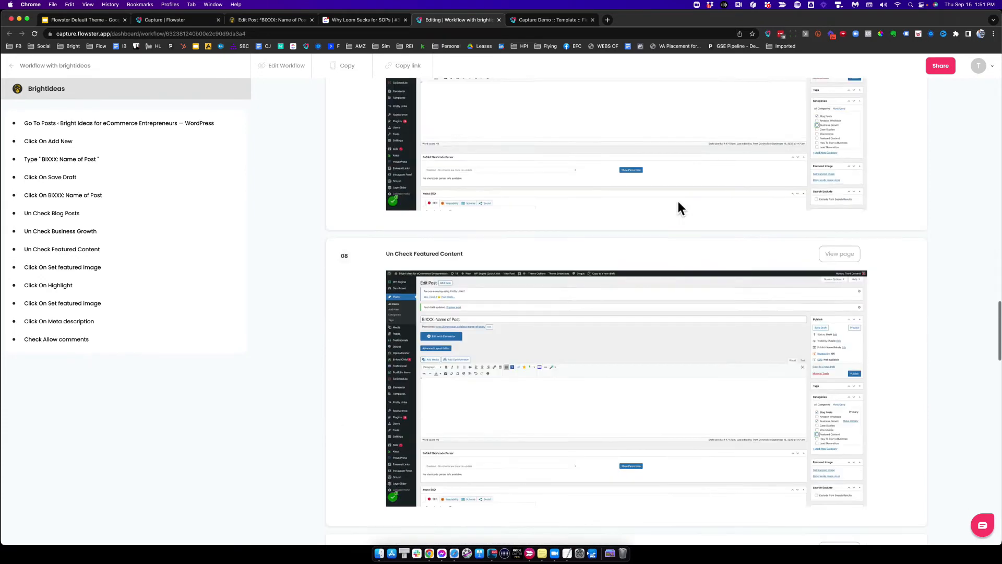
scroll("down", 3)
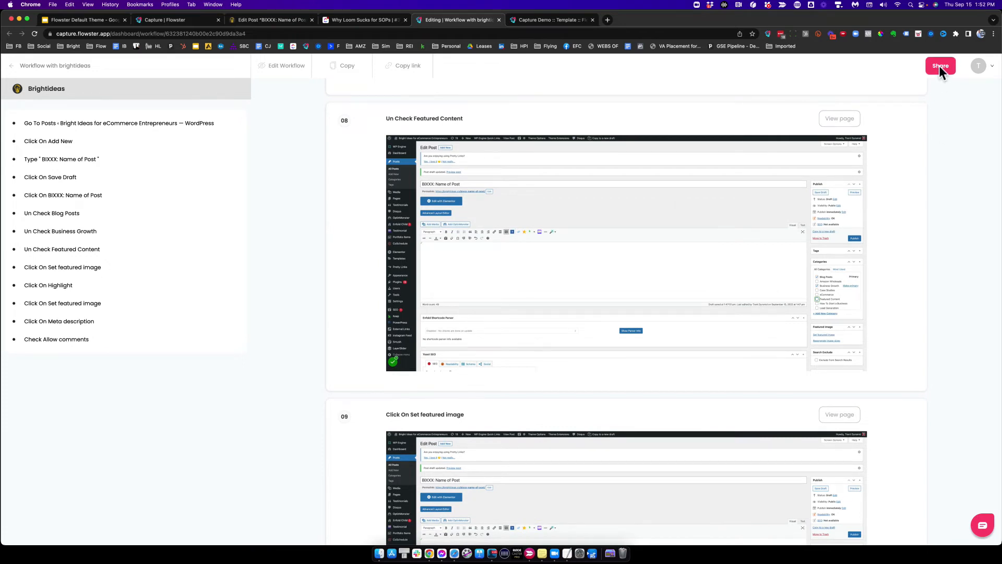
Step: Copy the captured workflow to the clipboard via Share and switch to the Capture Demo template
left_click(940, 65)
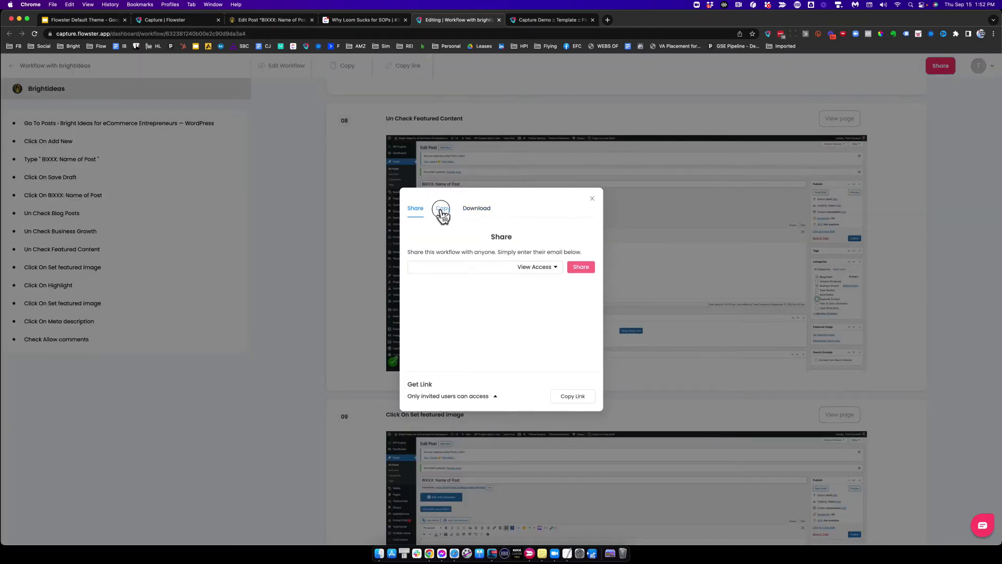
left_click(443, 208)
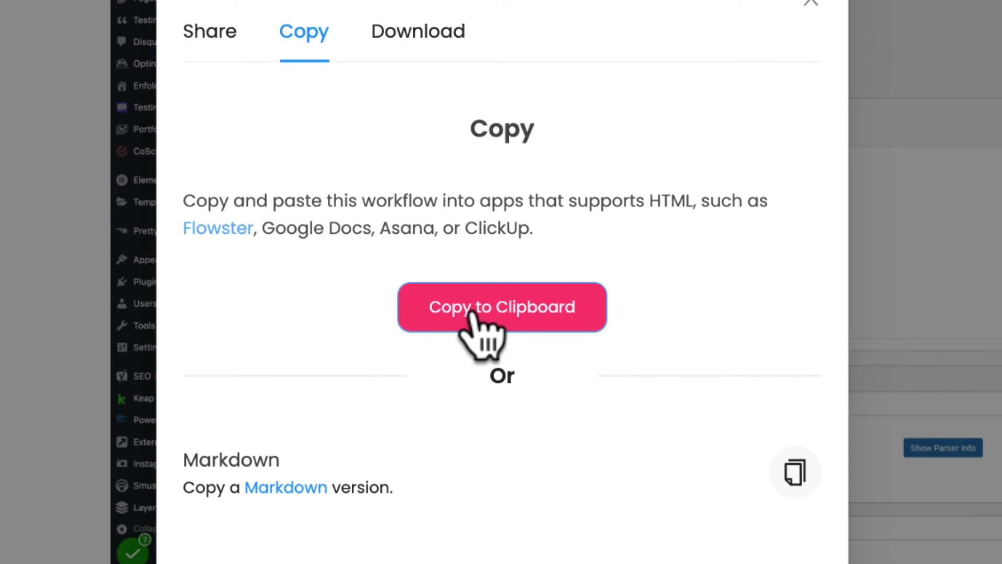
left_click(501, 307)
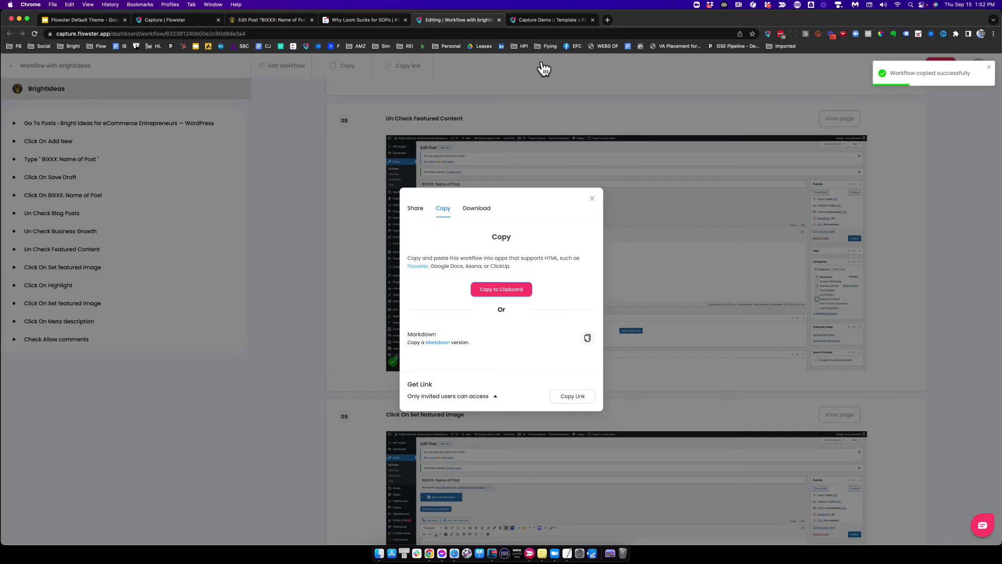
left_click(550, 20)
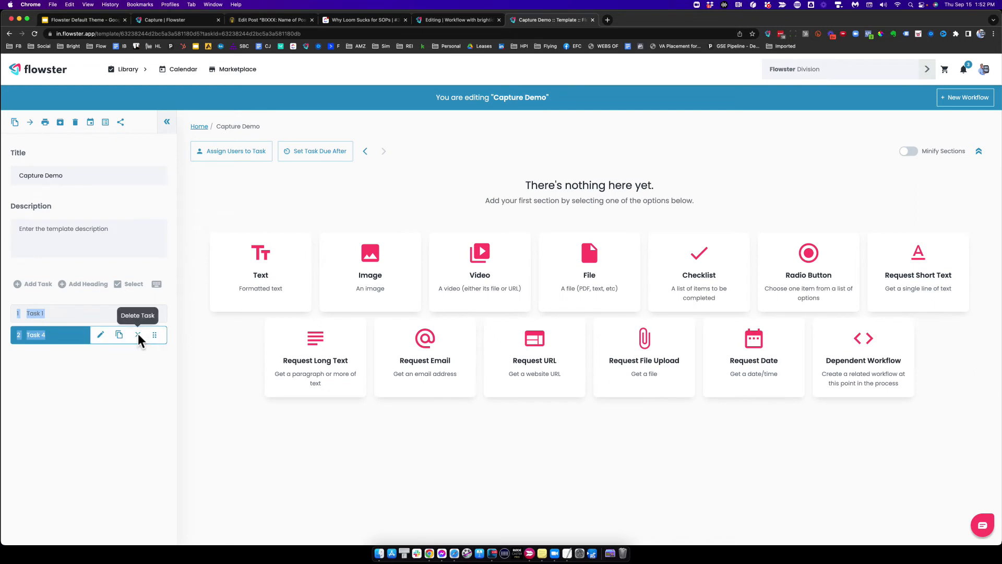
Step: Remove the empty Task 4 and permanently delete the 'Un Check Blog Posts' step
left_click(138, 334)
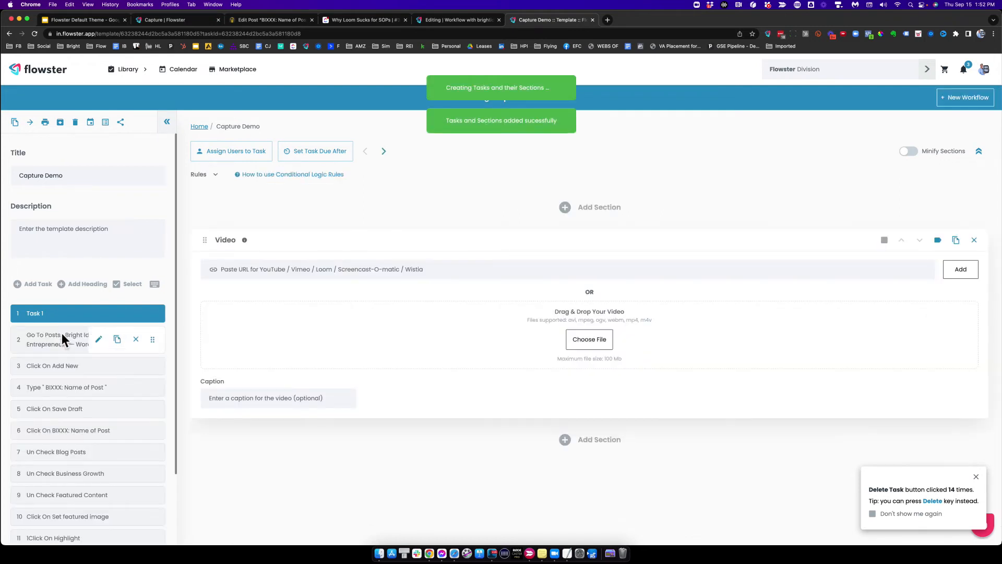
mouse_move(58, 371)
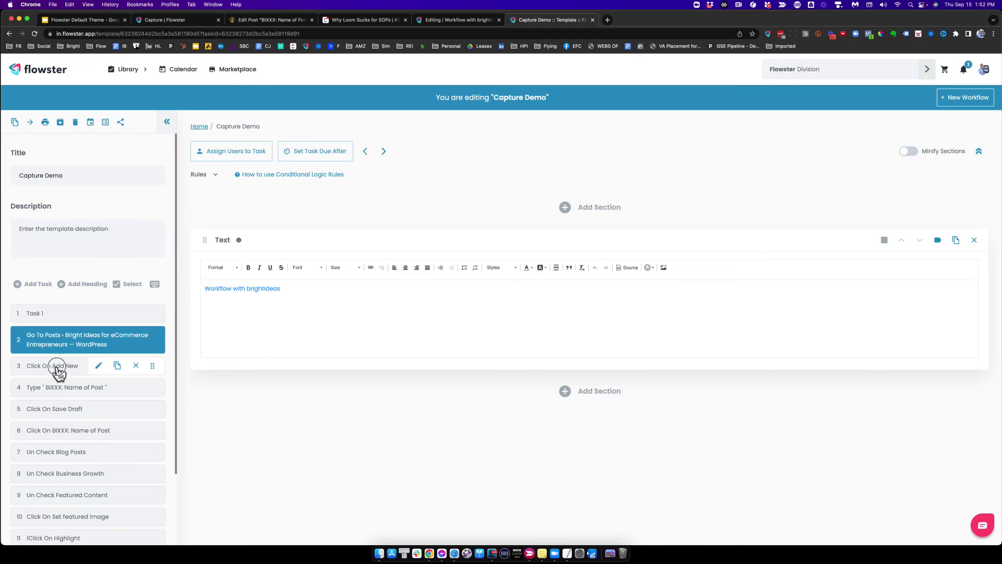
left_click(52, 365)
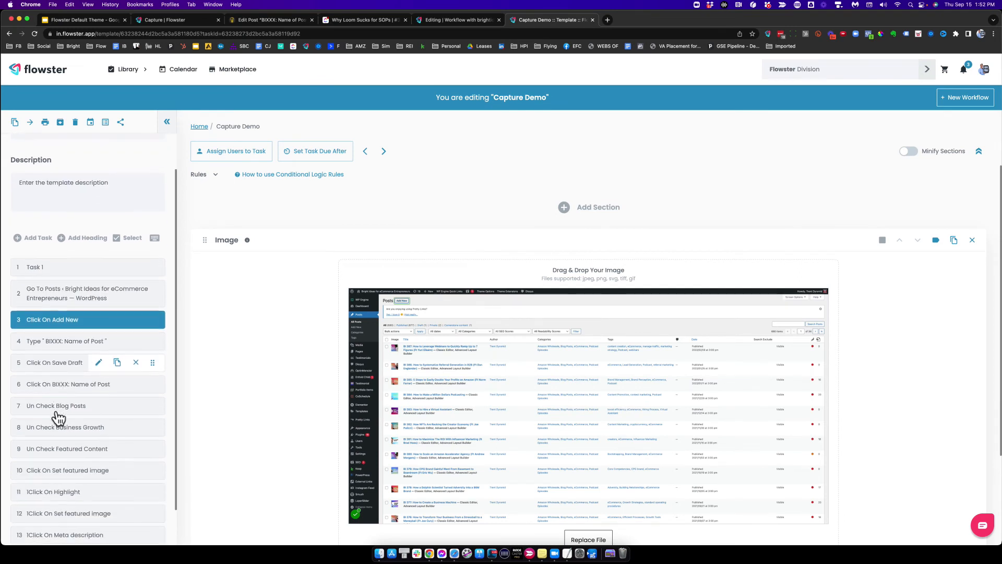
mouse_move(86, 235)
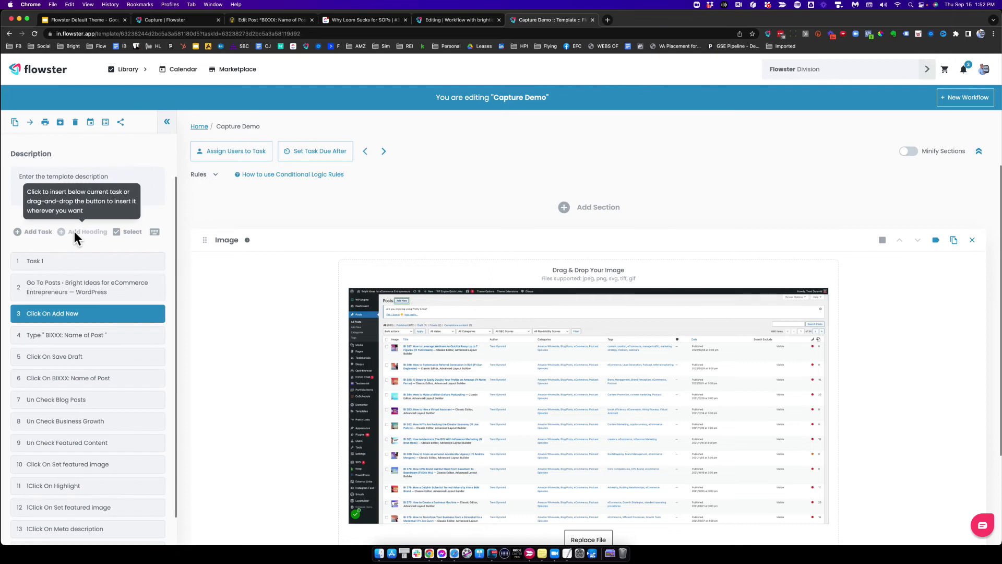
mouse_move(71, 419)
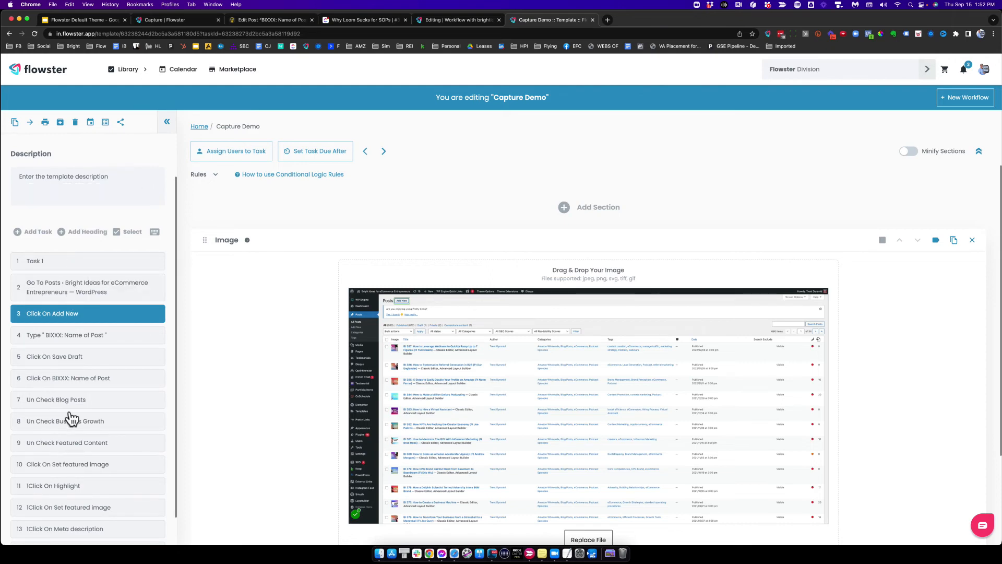
mouse_move(76, 441)
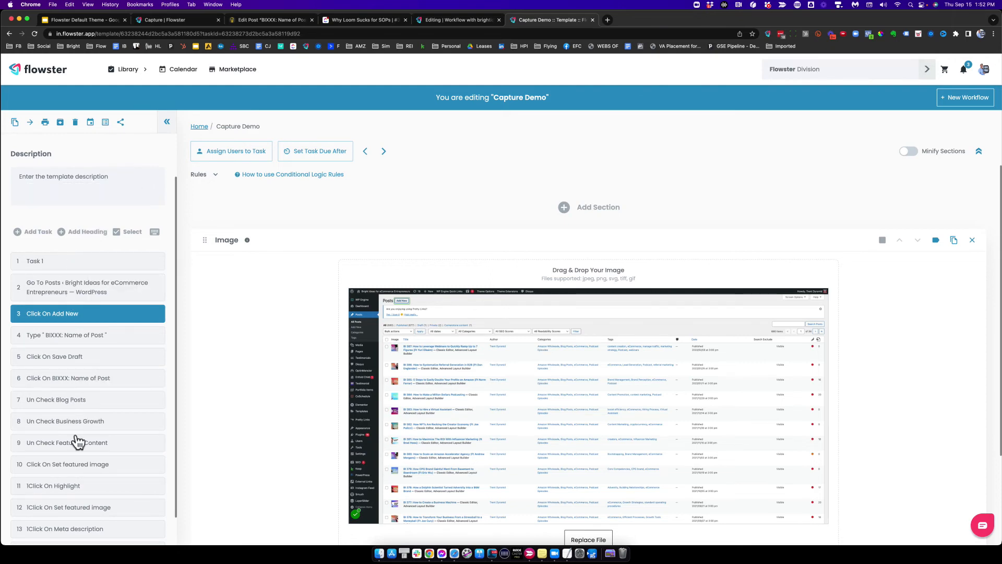
mouse_move(69, 404)
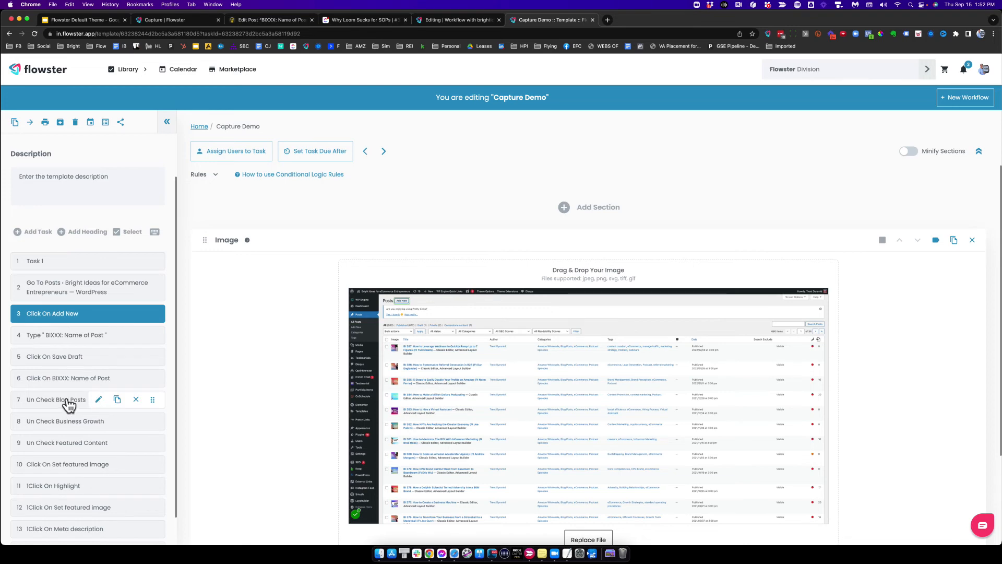
mouse_move(136, 399)
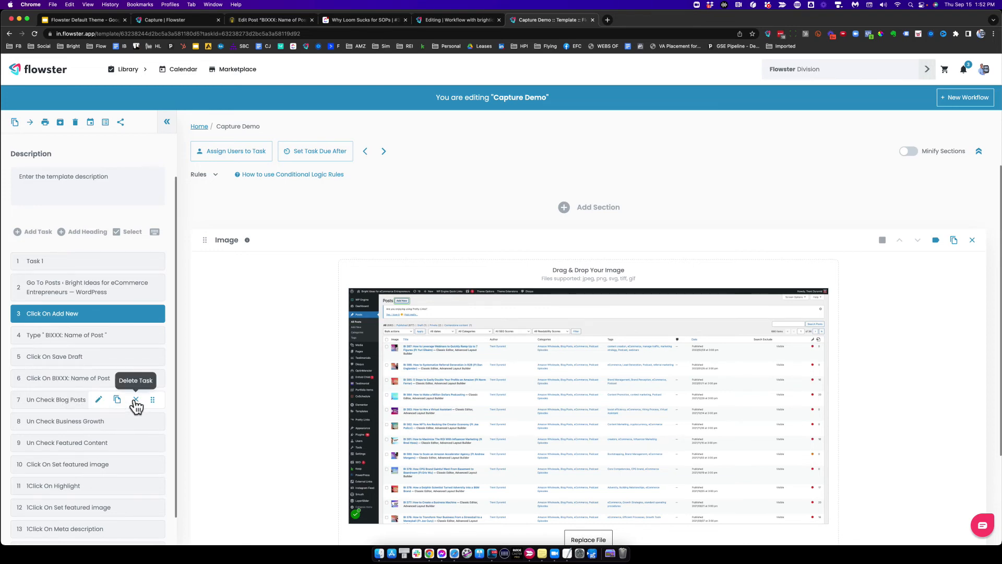
left_click(135, 399)
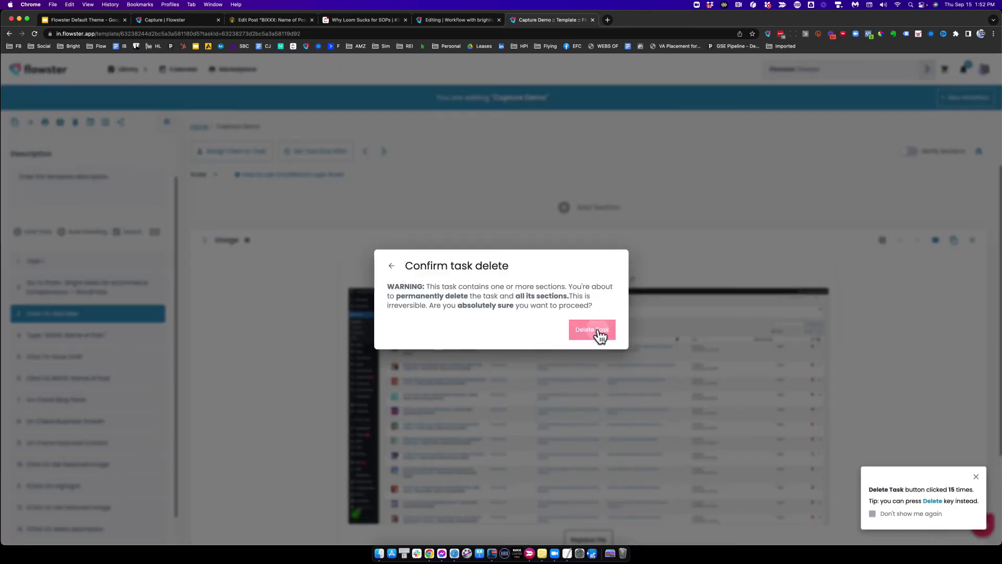
left_click(591, 330)
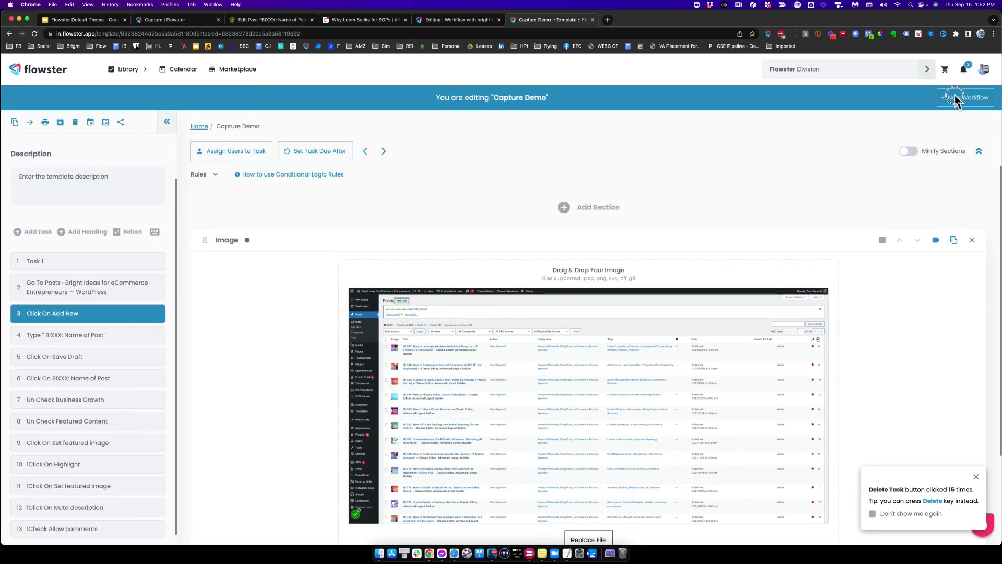
Step: Create a Capture Demo workflow due 09/16/2022 assigned to a team member
left_click(966, 97)
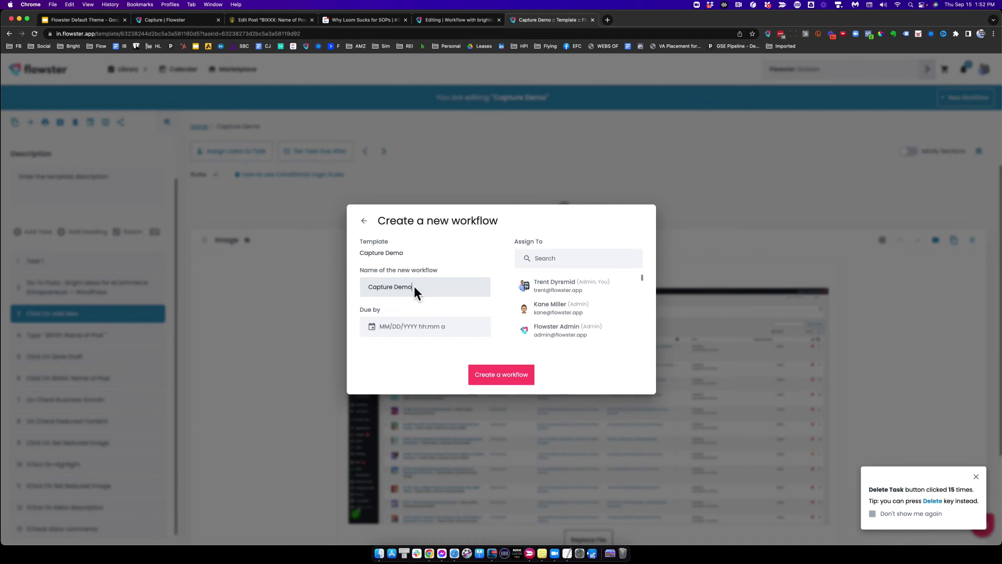
left_click(569, 287)
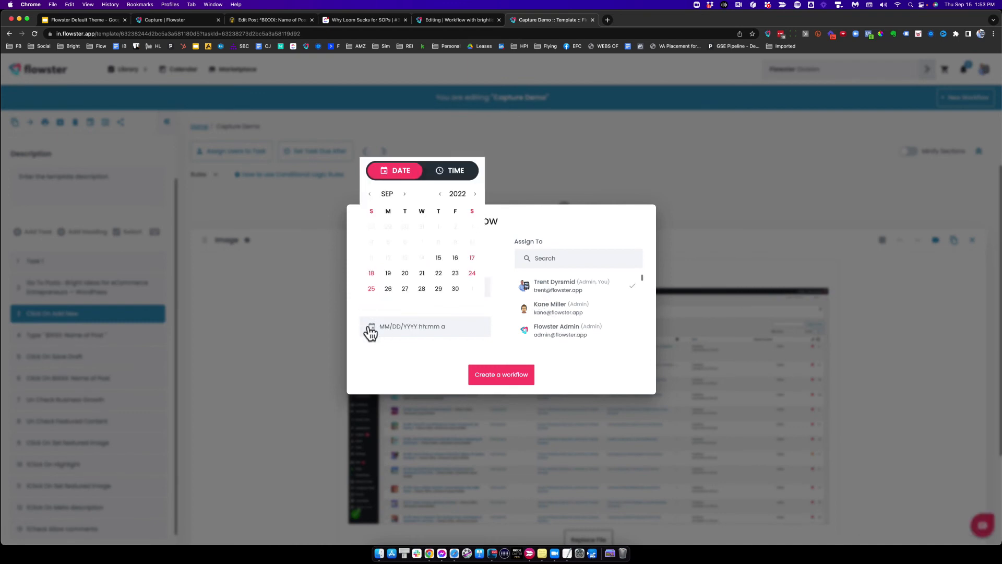
left_click(455, 258)
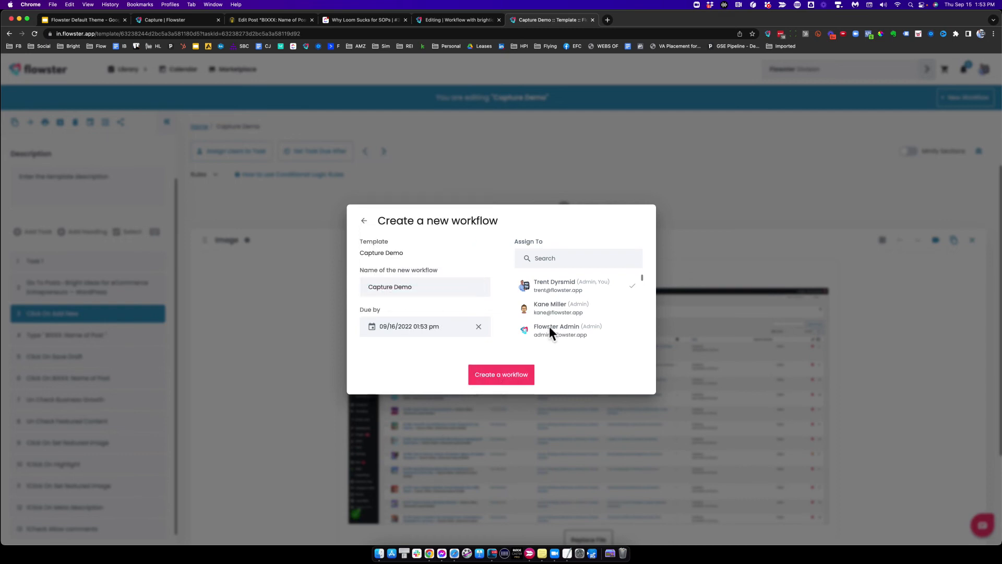
mouse_move(557, 301)
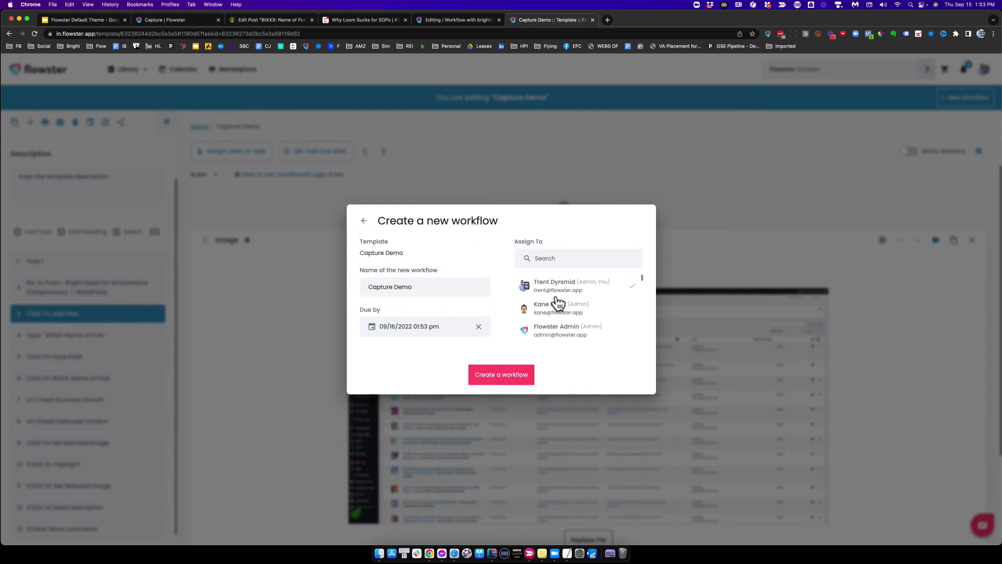
left_click(501, 374)
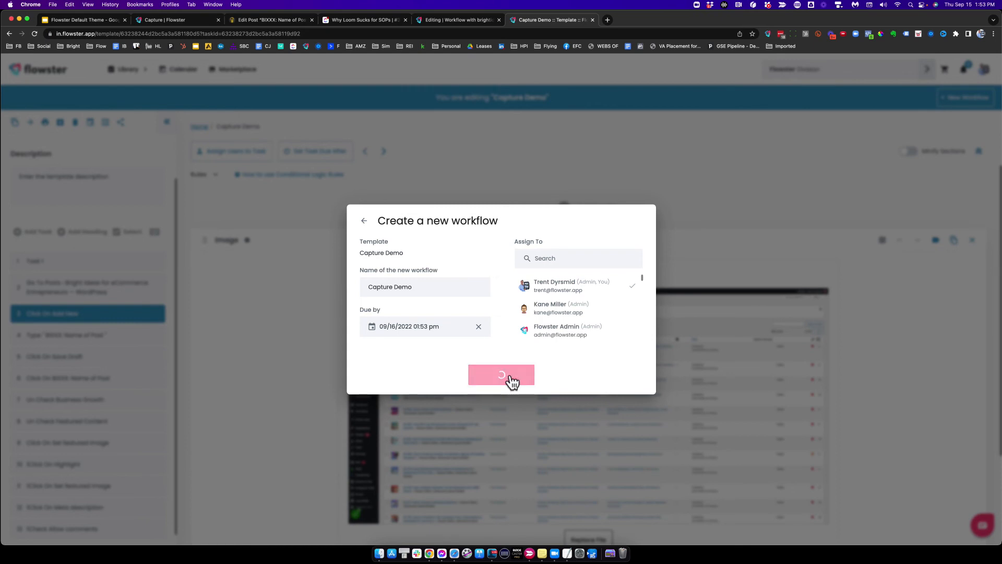
left_click(501, 375)
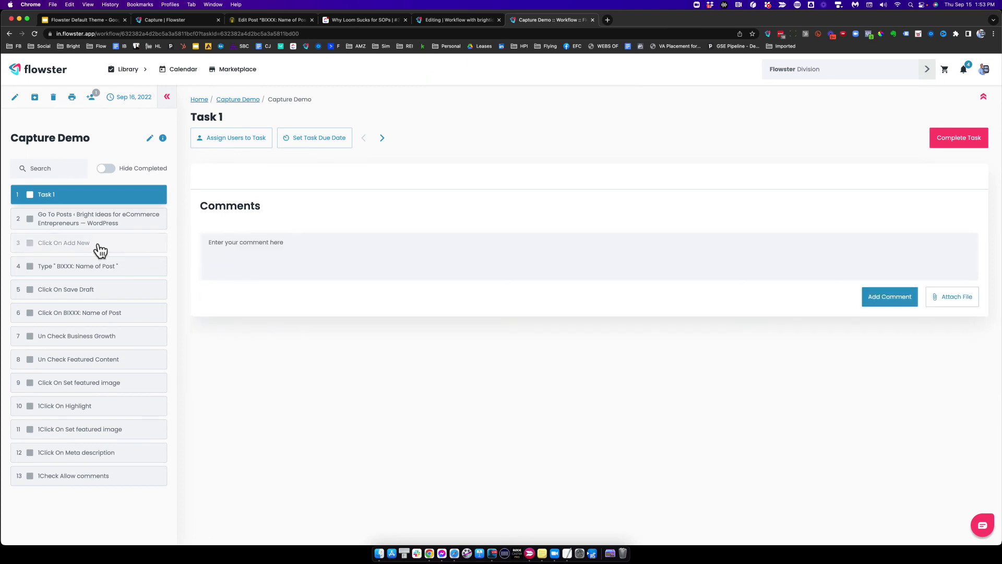
mouse_move(67, 268)
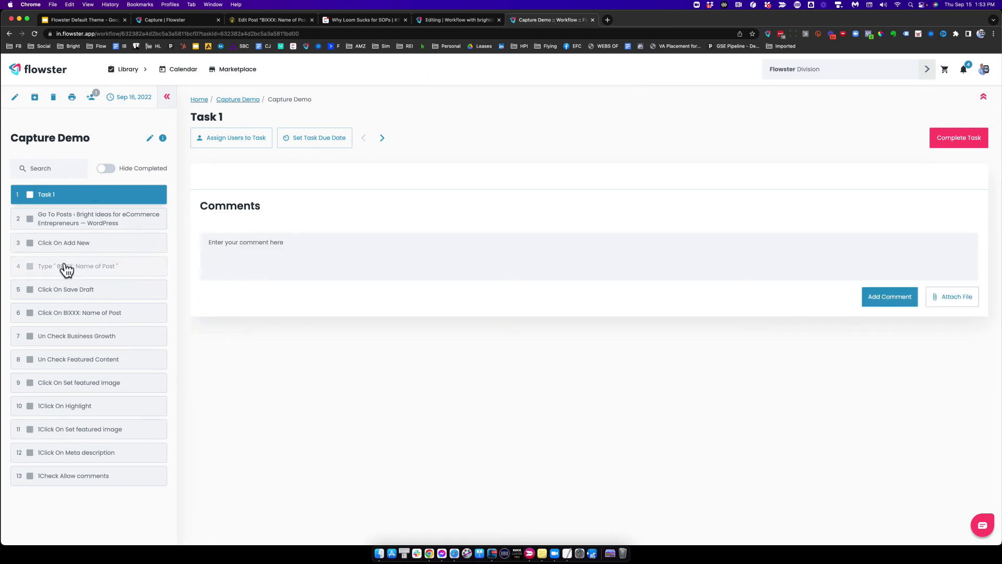
Step: Complete the 'Type BIXXX: Name of Post' and 'Click On Save Draft' tasks
left_click(76, 266)
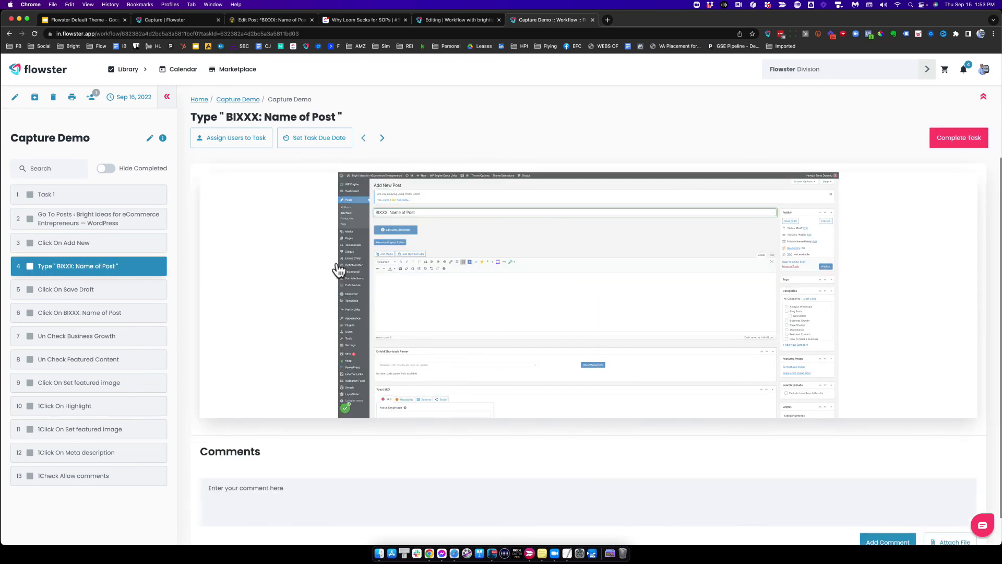
left_click(958, 138)
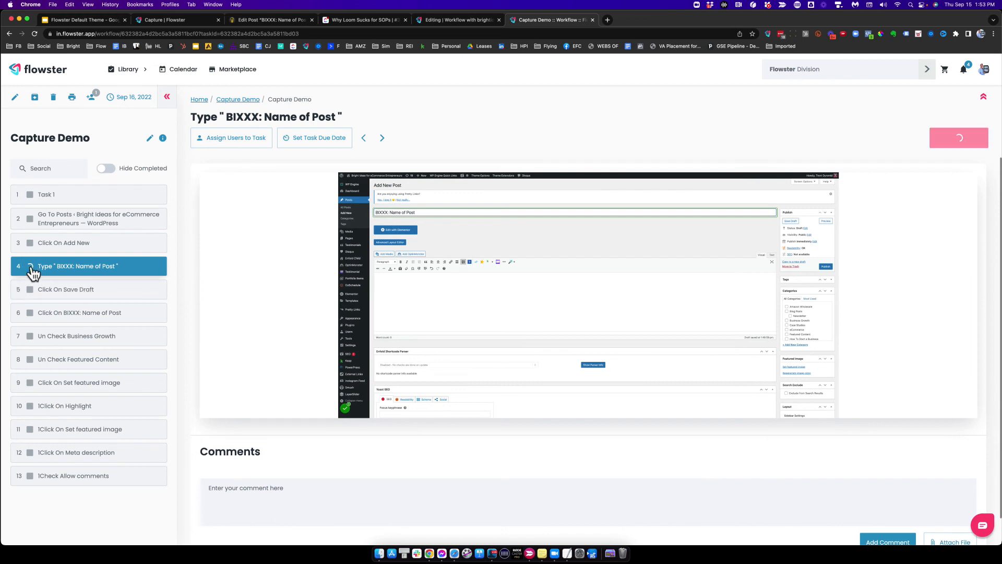
left_click(382, 138)
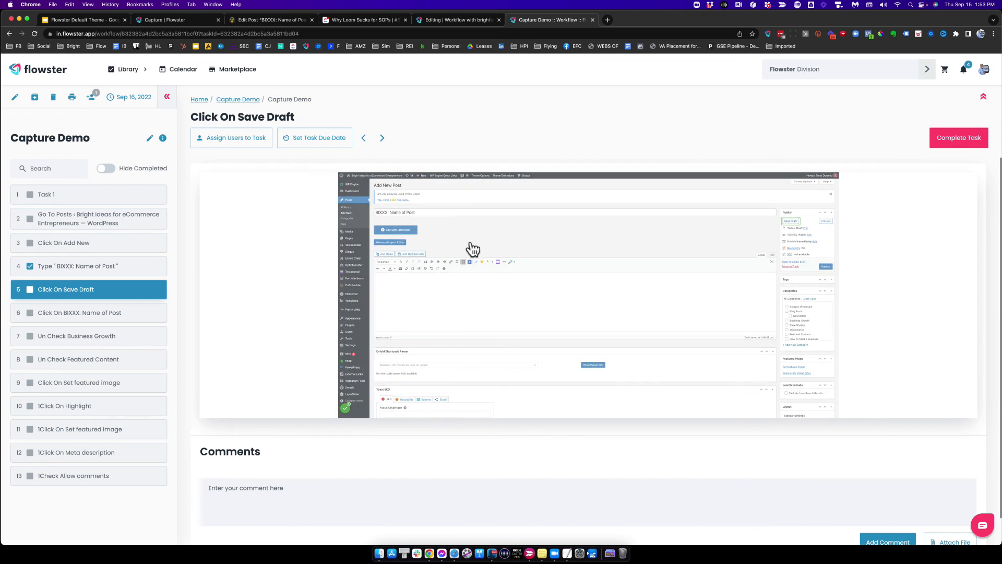
left_click(958, 138)
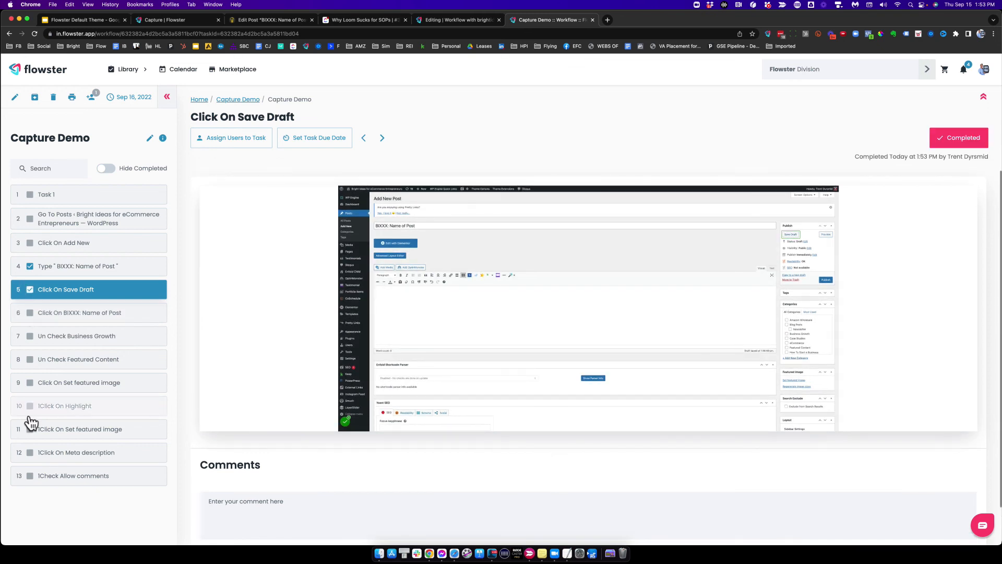
mouse_move(87, 328)
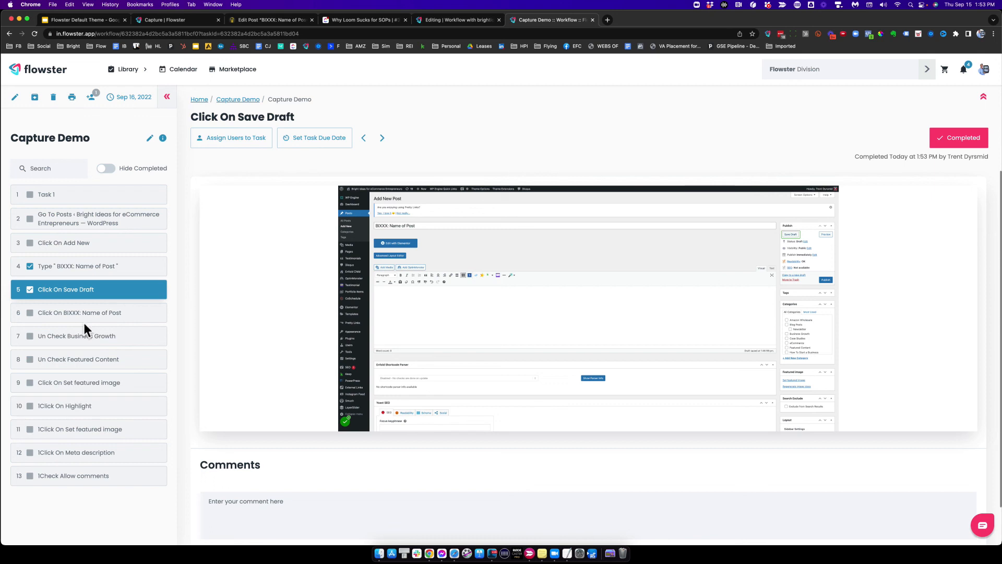
mouse_move(325, 230)
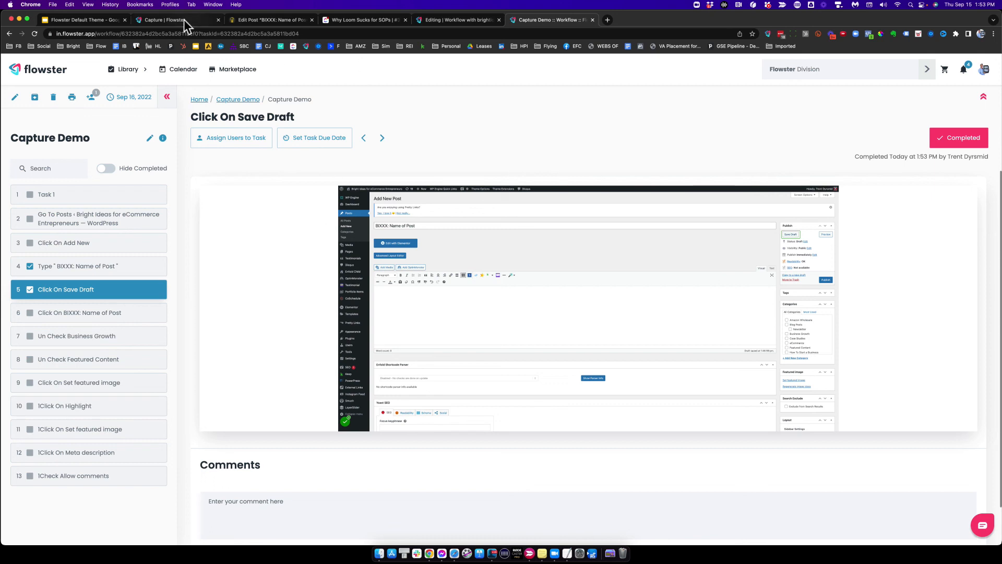
Step: Switch to the Flowster Capture page and follow Start Capturing Today into a new tab
left_click(172, 19)
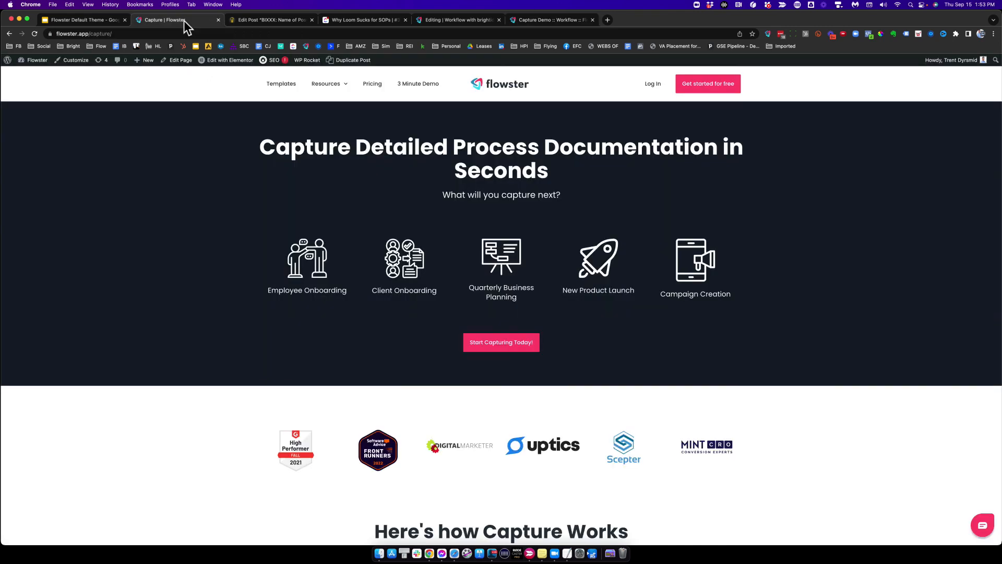
mouse_move(169, 35)
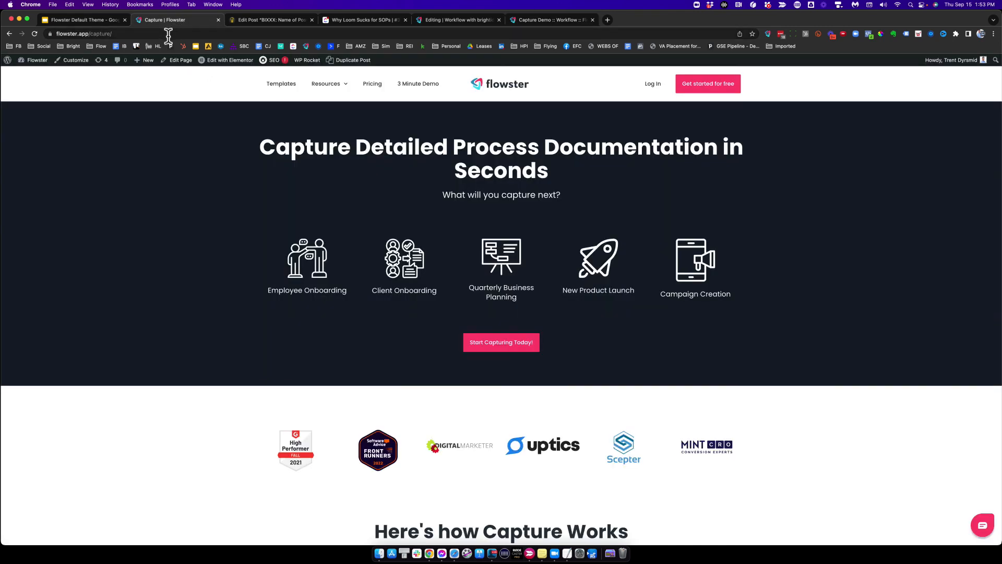
mouse_move(501, 343)
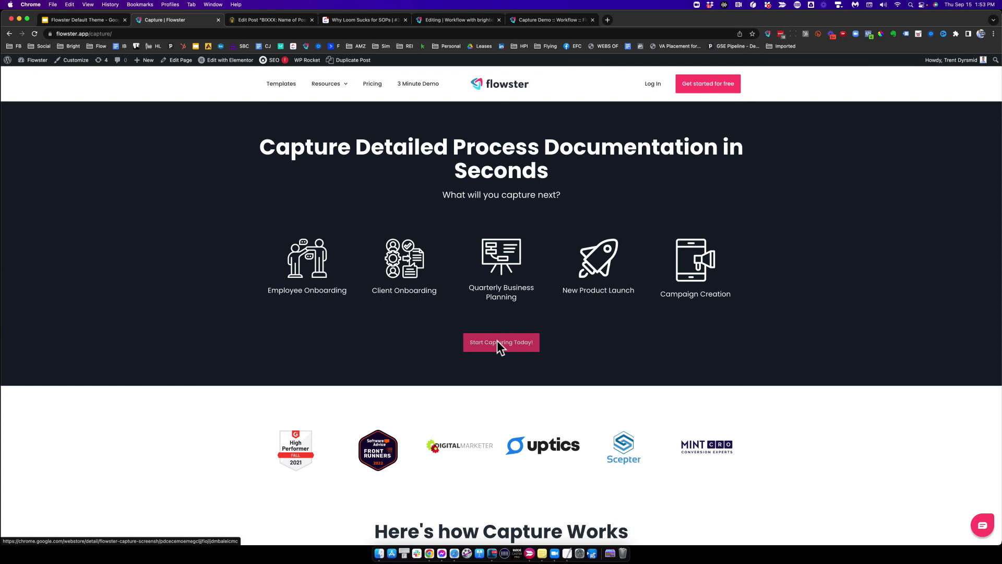
left_click(501, 342)
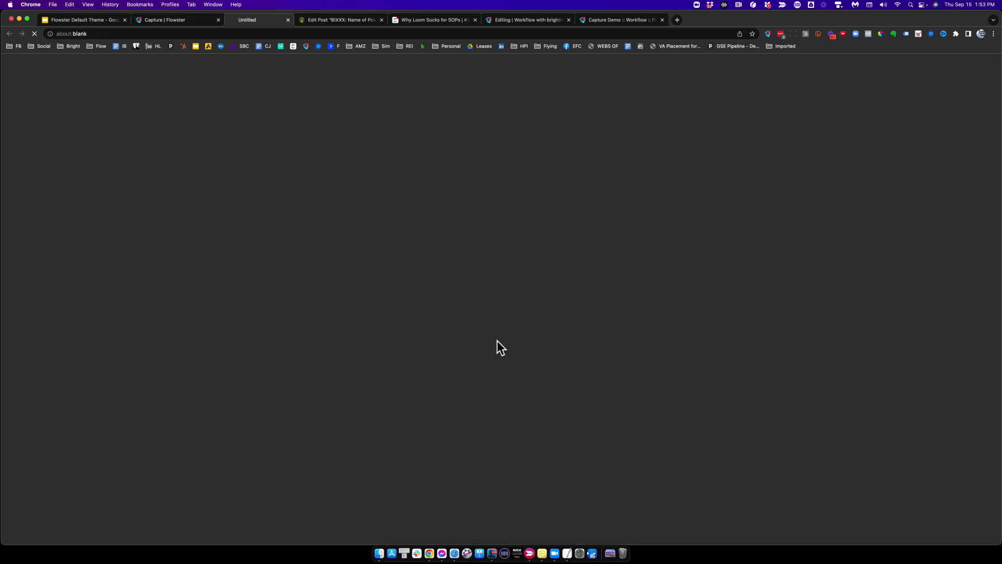